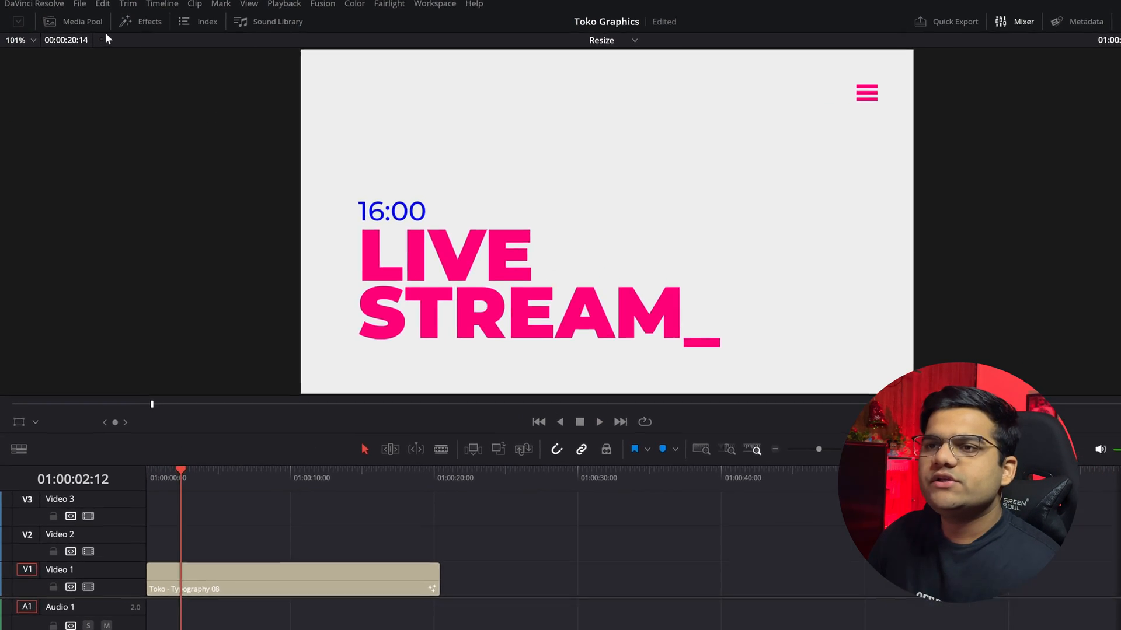
Set the Resize timeline's resolution to 1080 x 1080 HD Square and confirm.
click(73, 21)
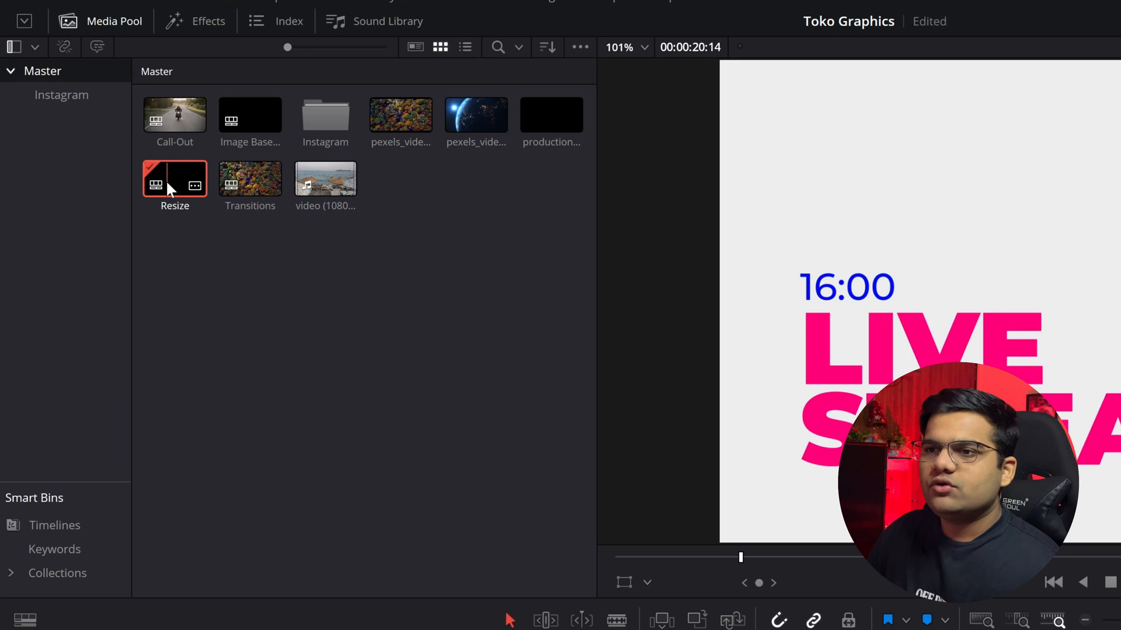
right_click(175, 180)
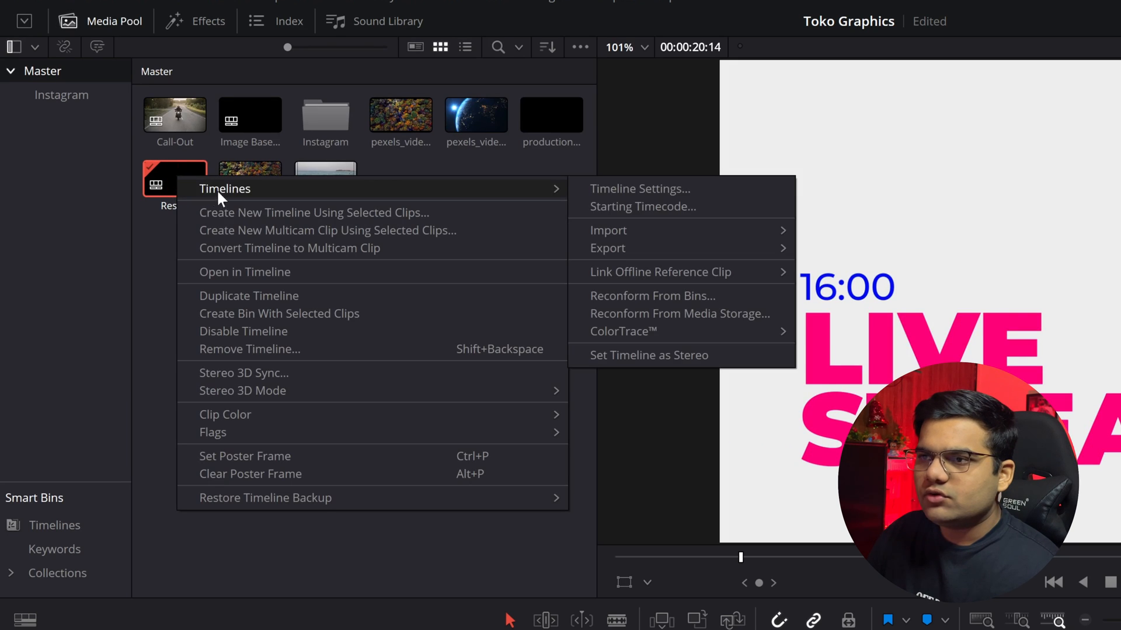
click(638, 189)
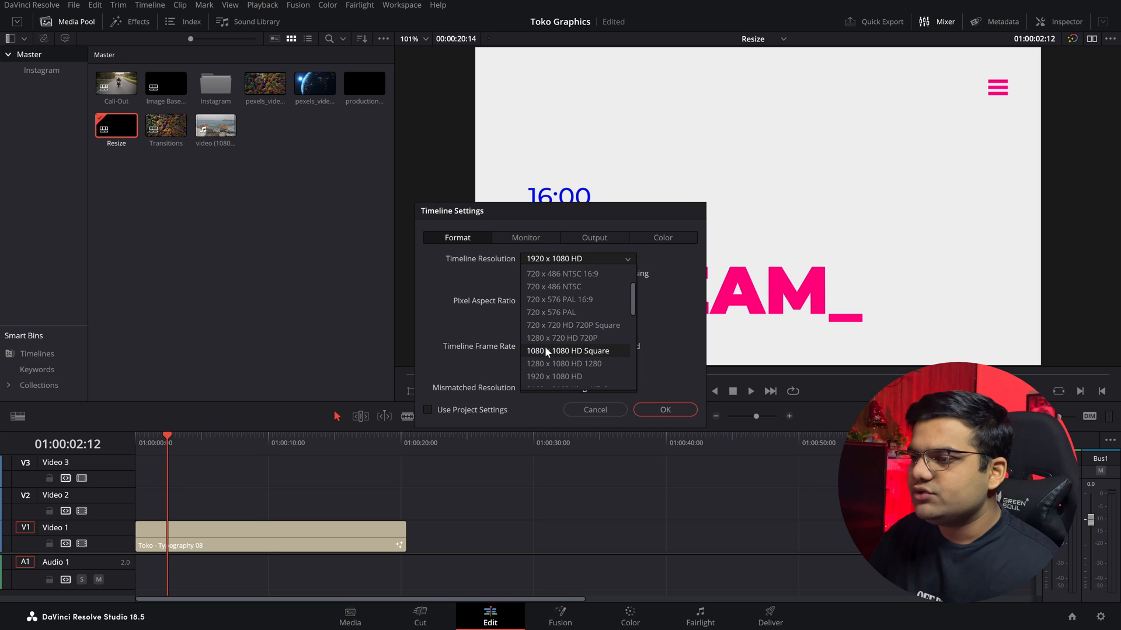
click(567, 350)
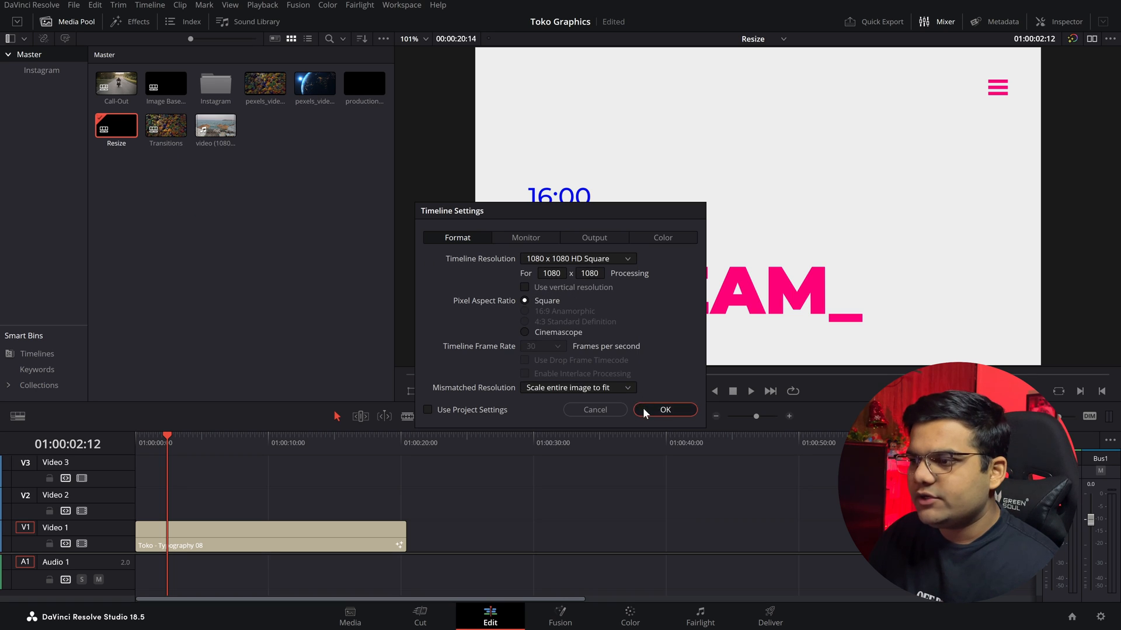
click(664, 410)
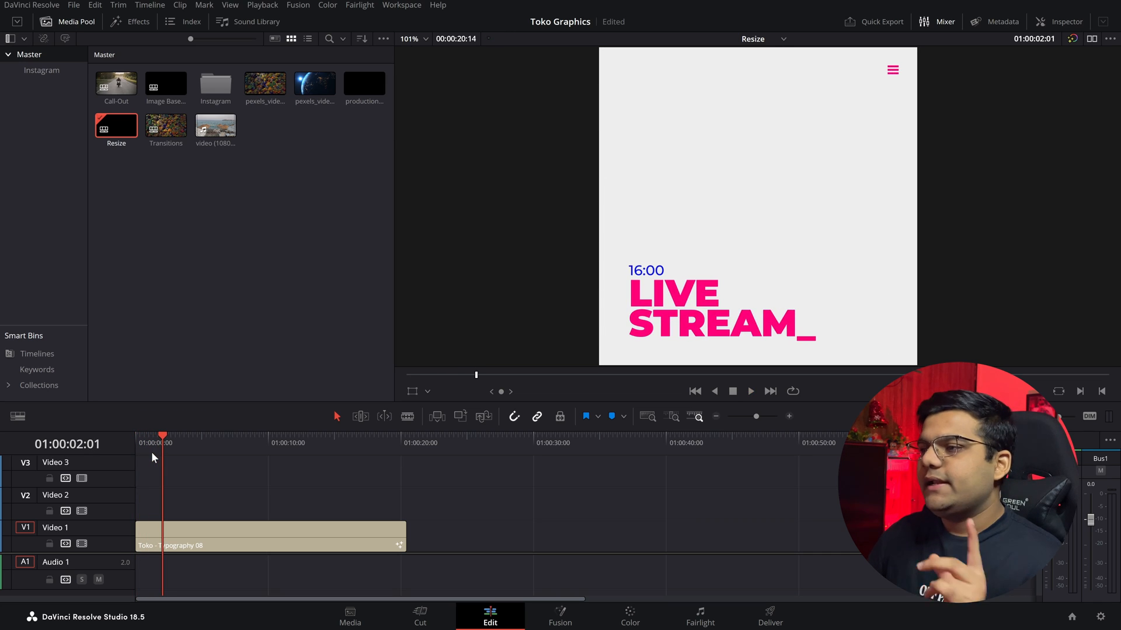
mouse_move(160, 372)
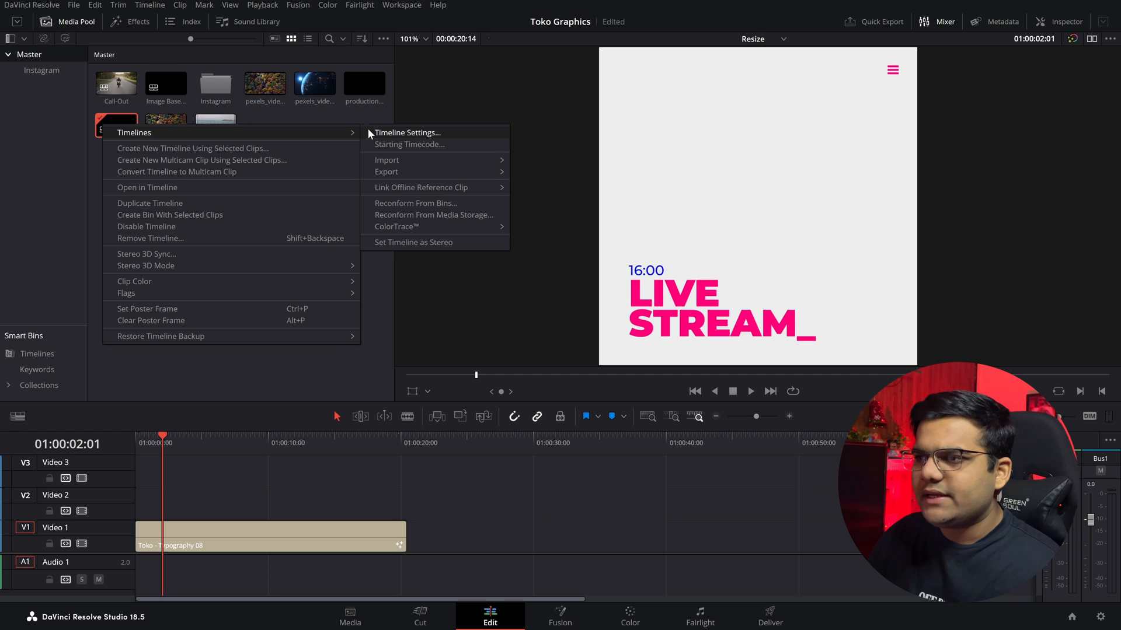
Reopen Timeline Settings and browse the other resolution choices in the list.
click(407, 132)
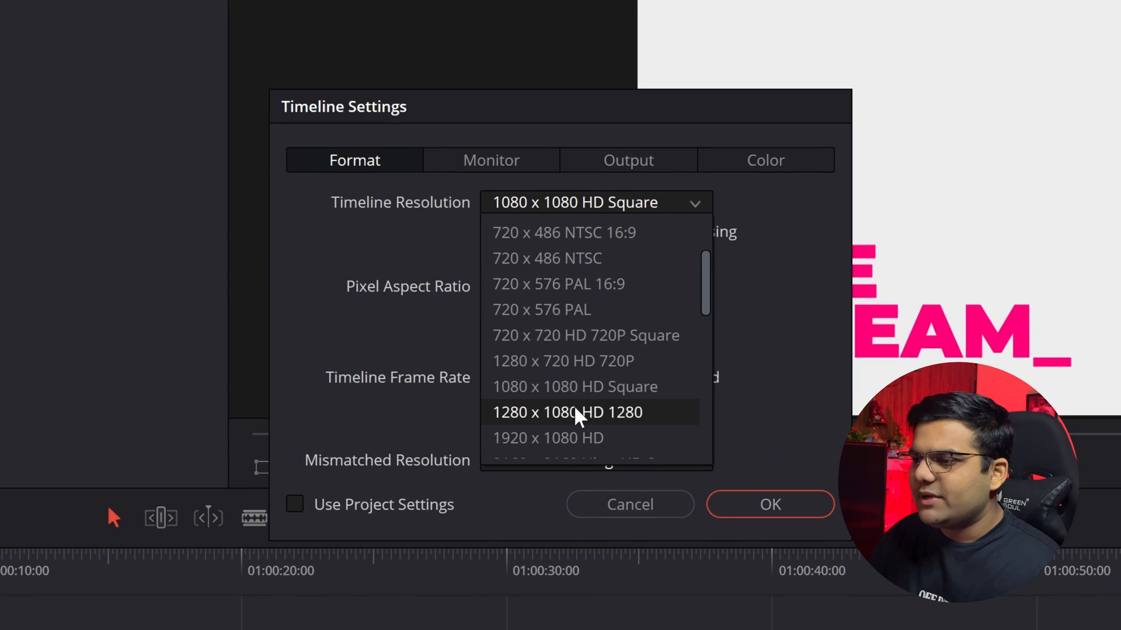
scroll(down, 3)
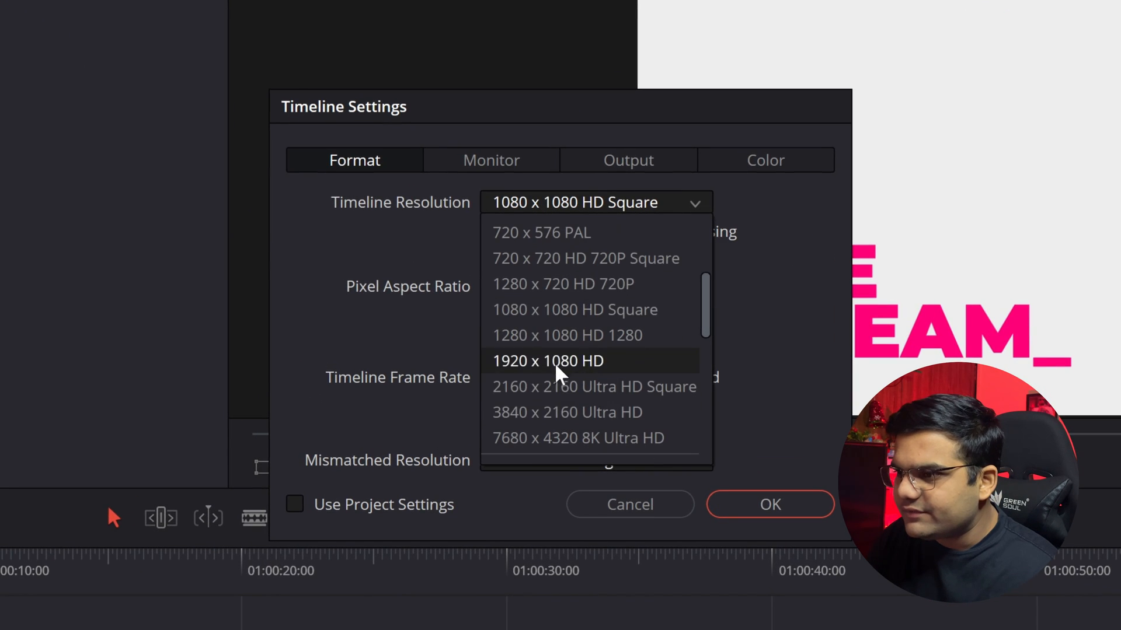
click(548, 361)
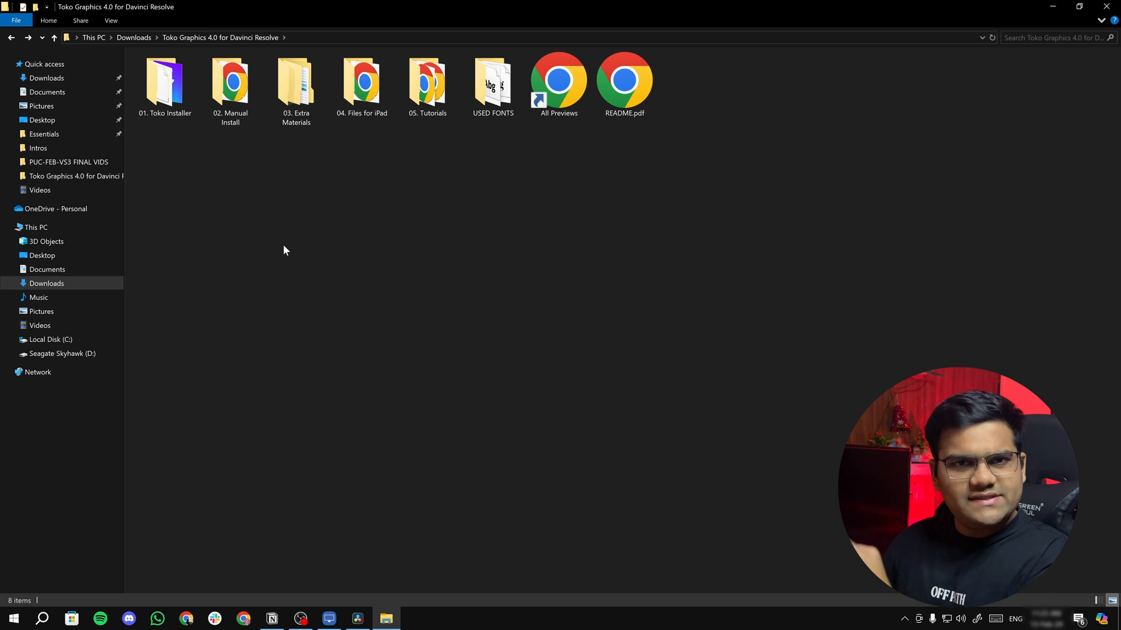
double_click(229, 80)
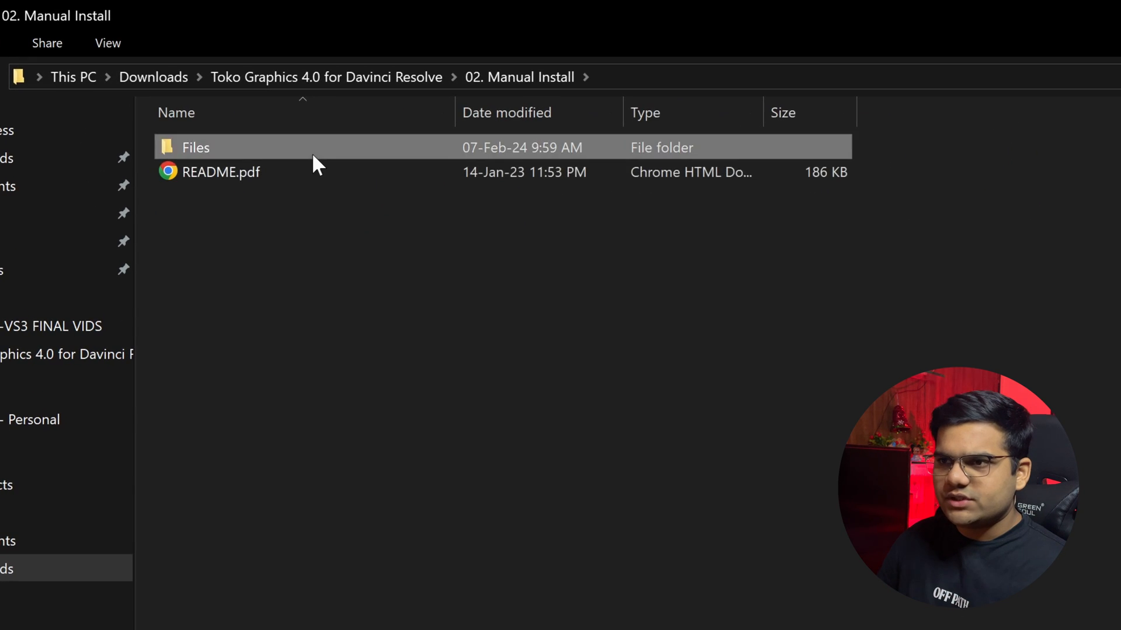
double_click(194, 147)
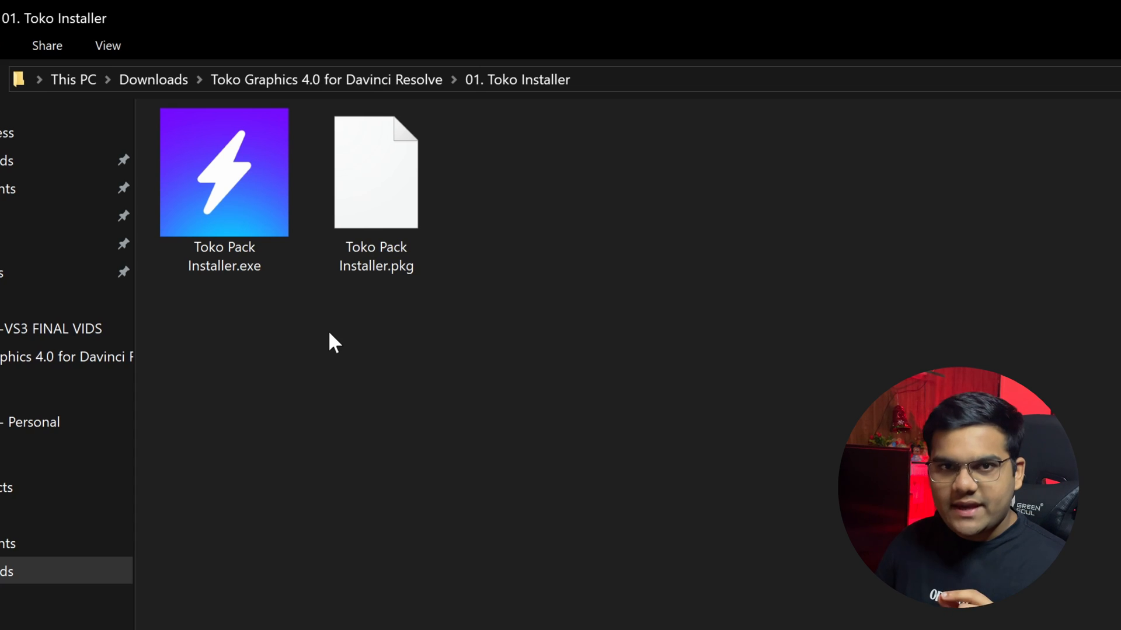
mouse_move(407, 236)
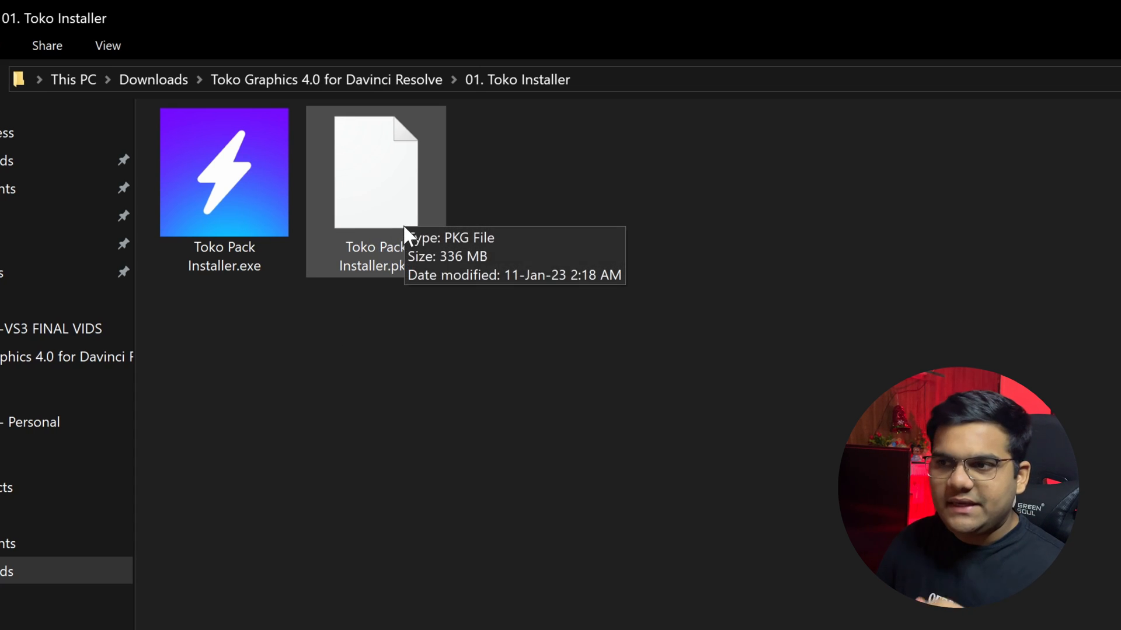
click(224, 171)
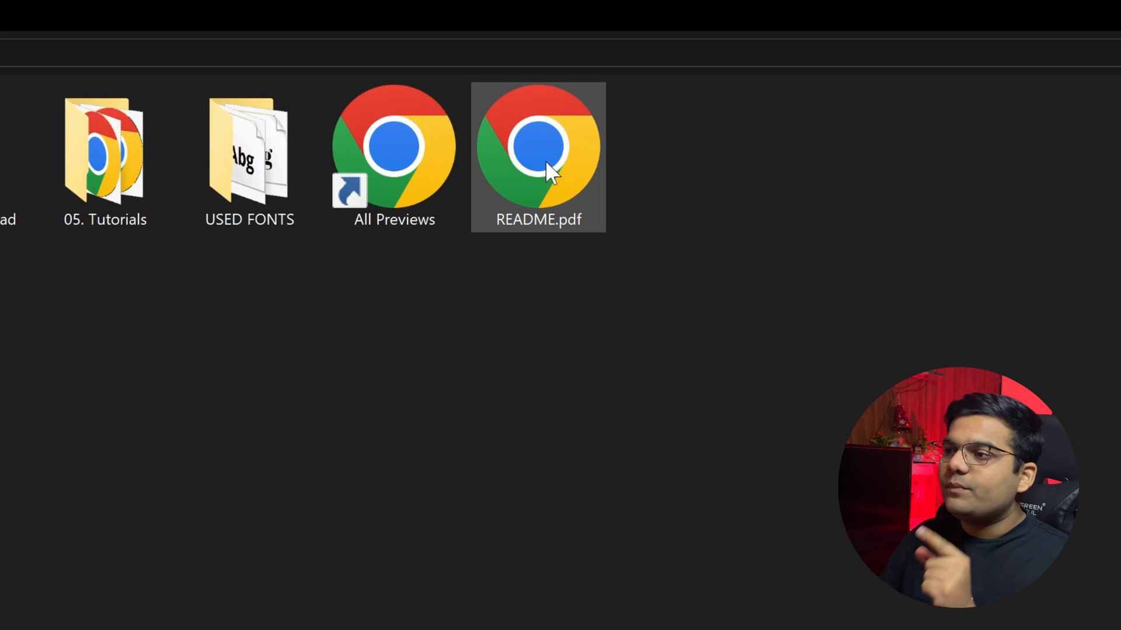
View README.pdf in Chrome at its tutorials and font downloads, then return to Resolve.
double_click(538, 146)
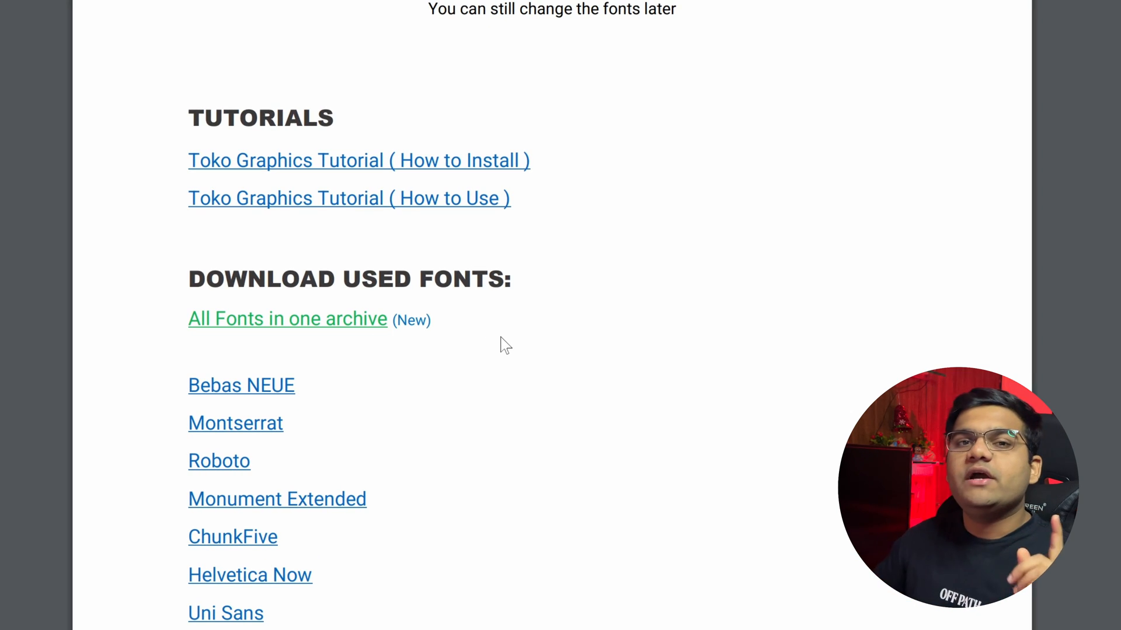
scroll(up, 3)
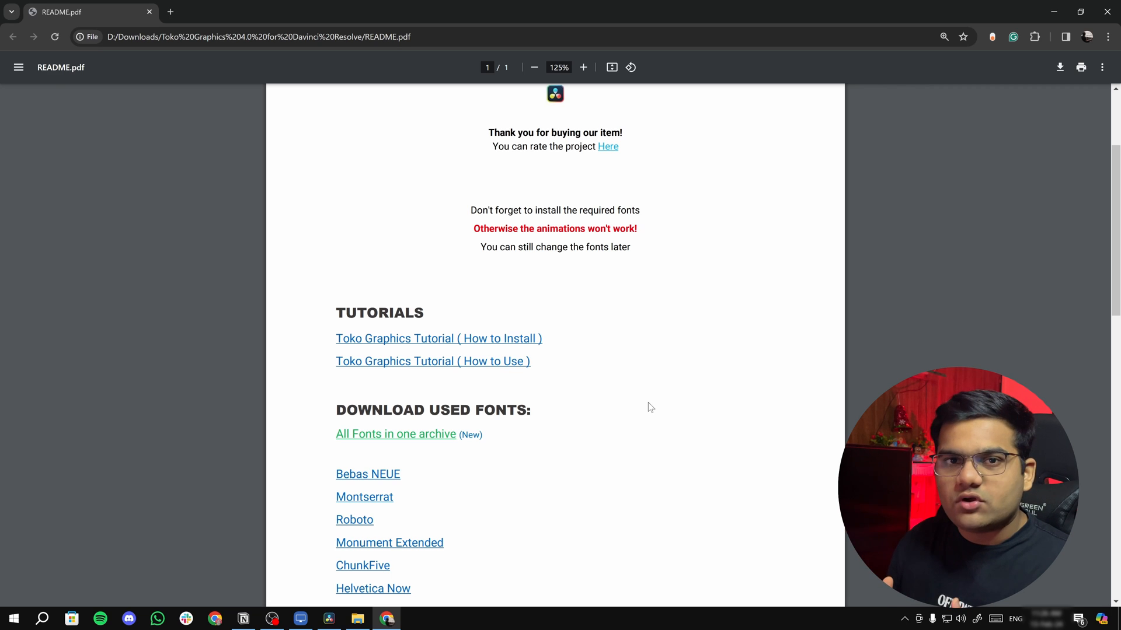
click(328, 619)
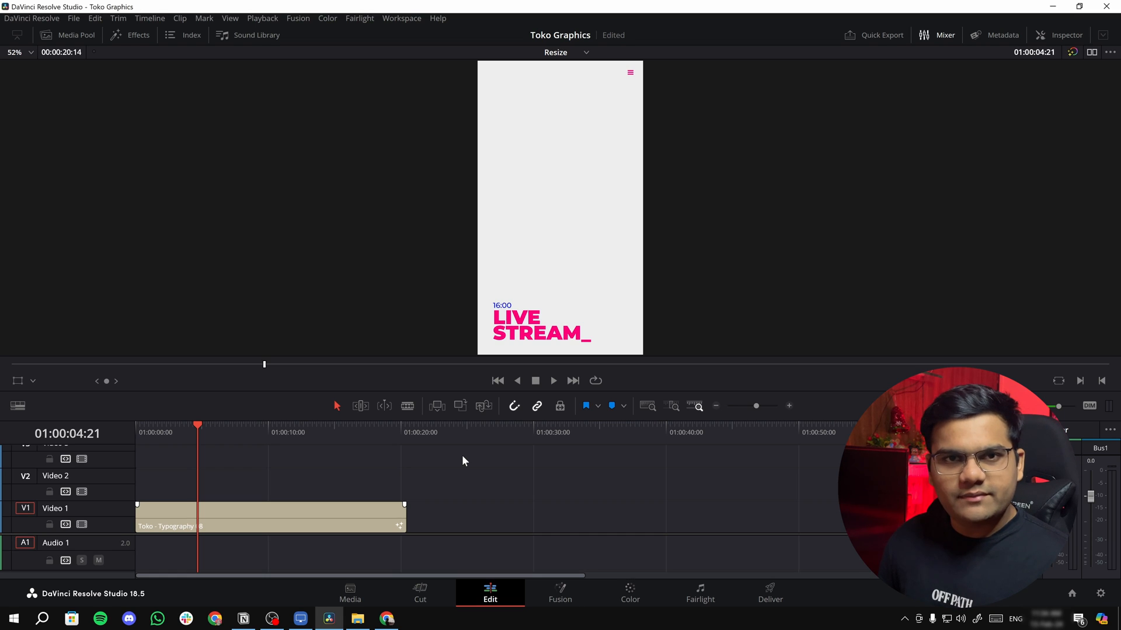
mouse_move(452, 442)
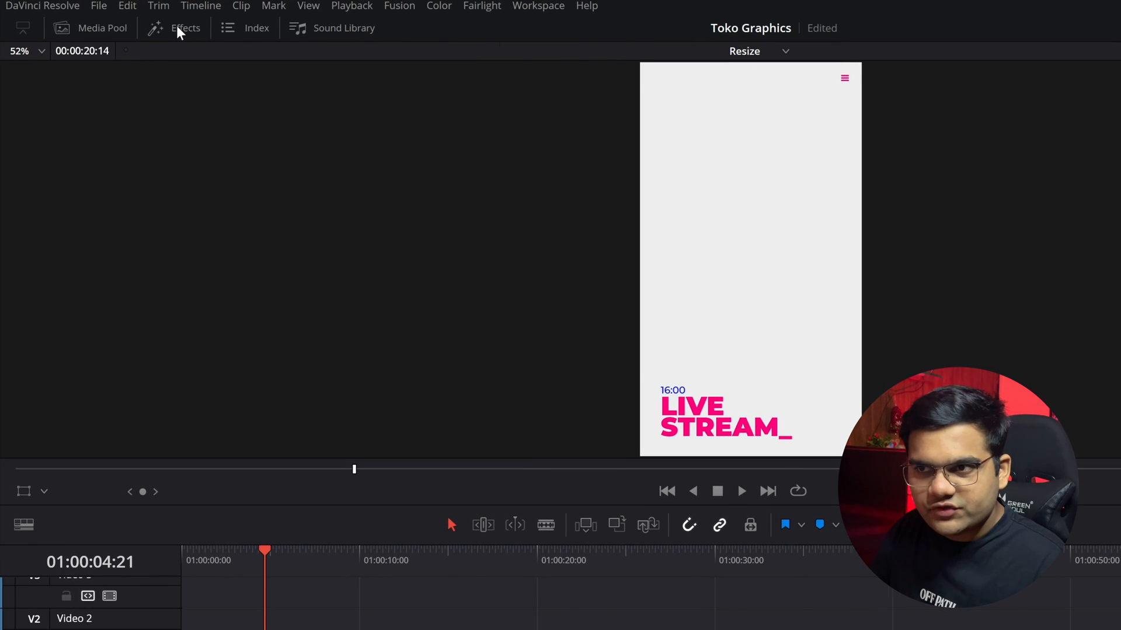
Browse Effects Titles, then show Toko Transitions' 03. Overlay Transitions category.
click(185, 28)
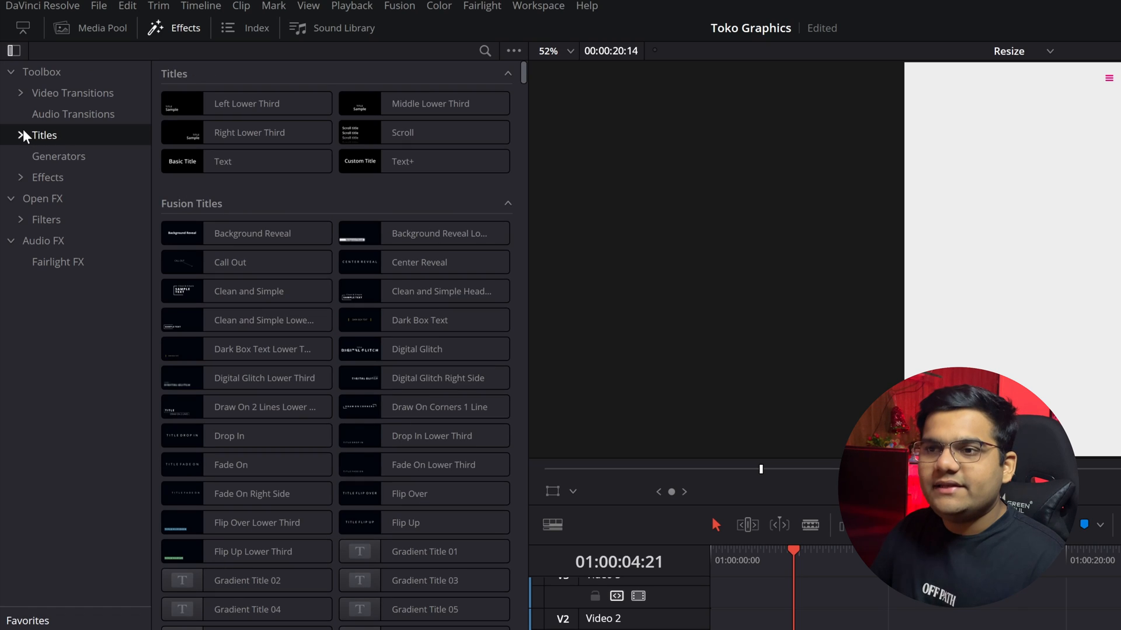
click(21, 135)
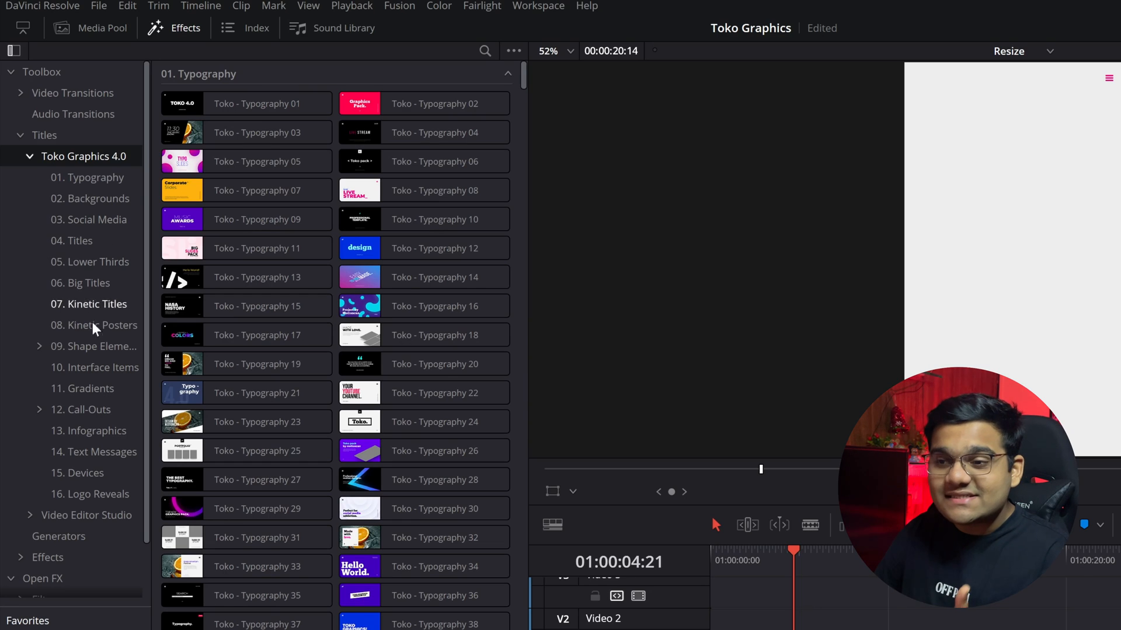
mouse_move(90, 486)
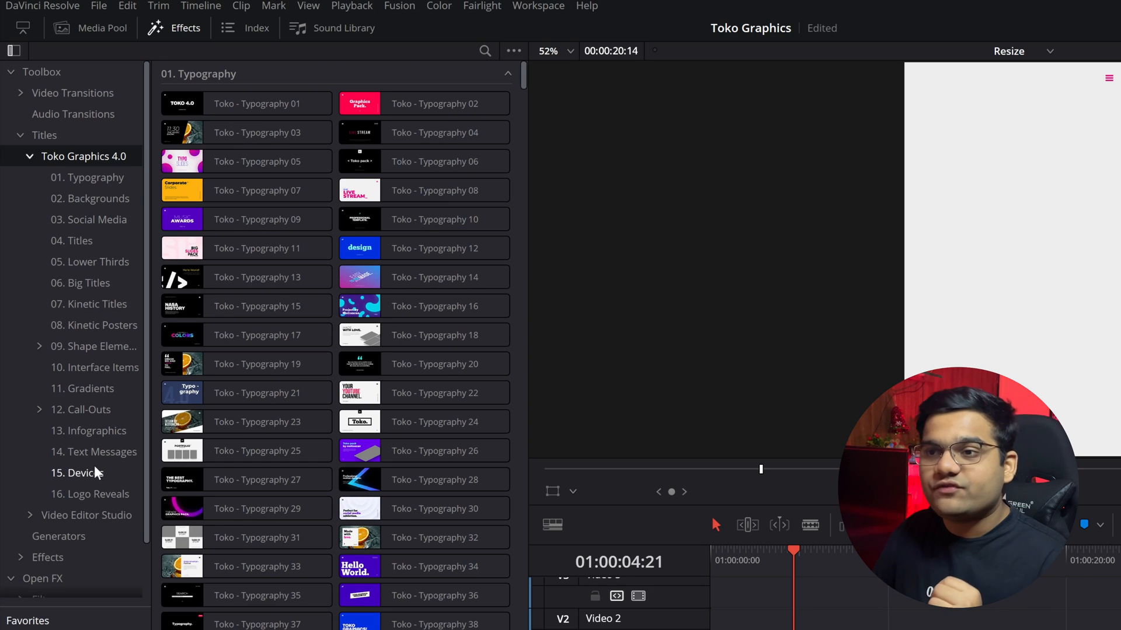
click(22, 93)
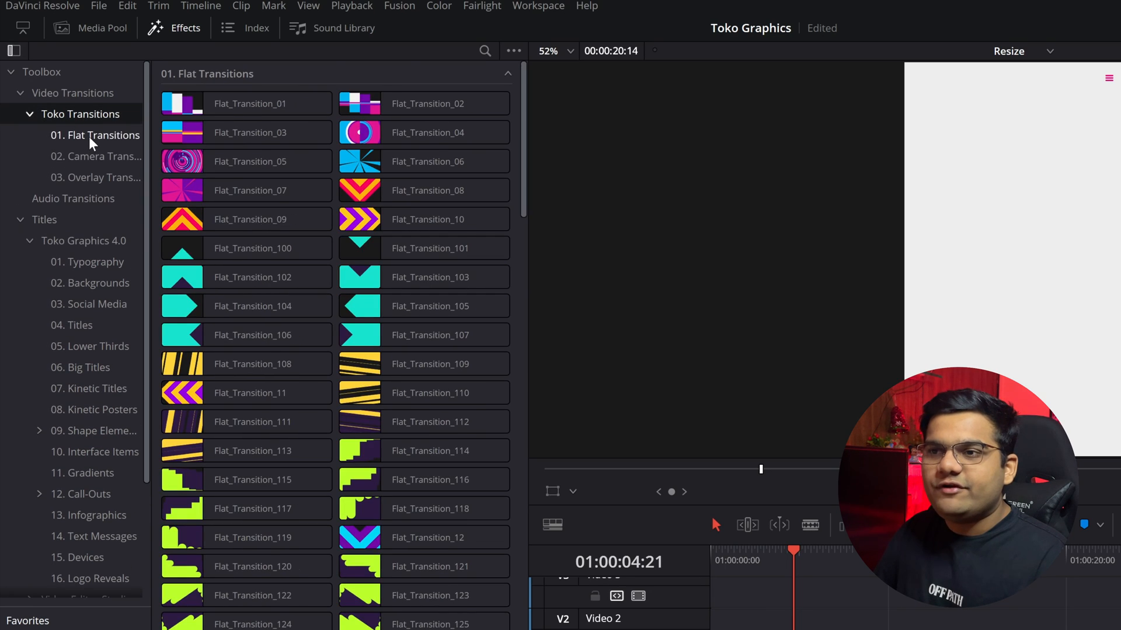
click(99, 177)
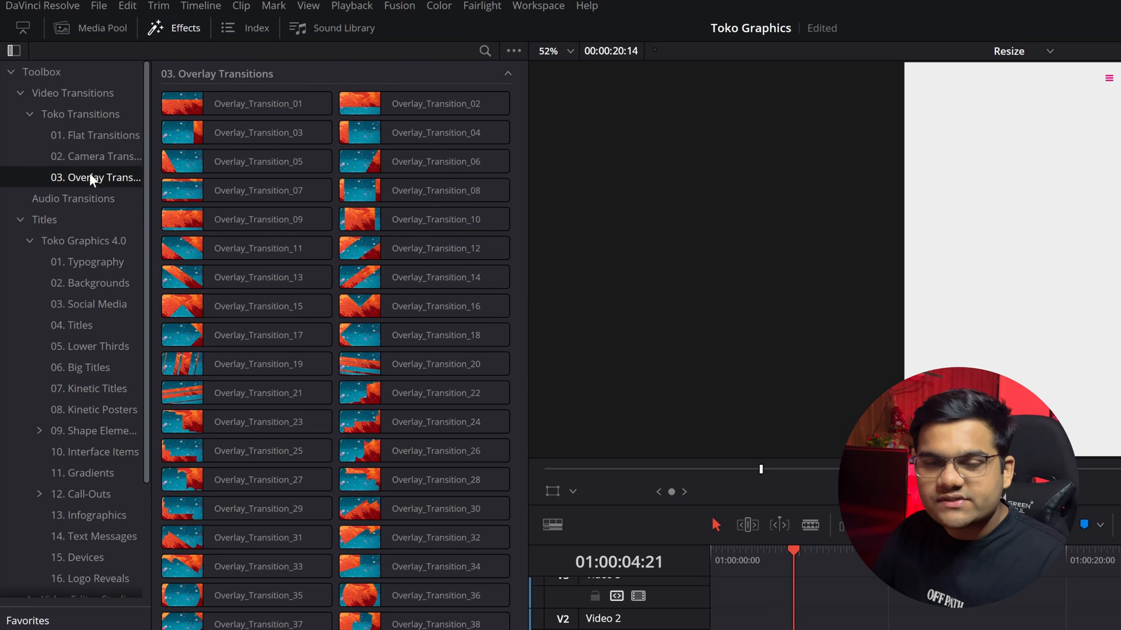
mouse_move(82, 193)
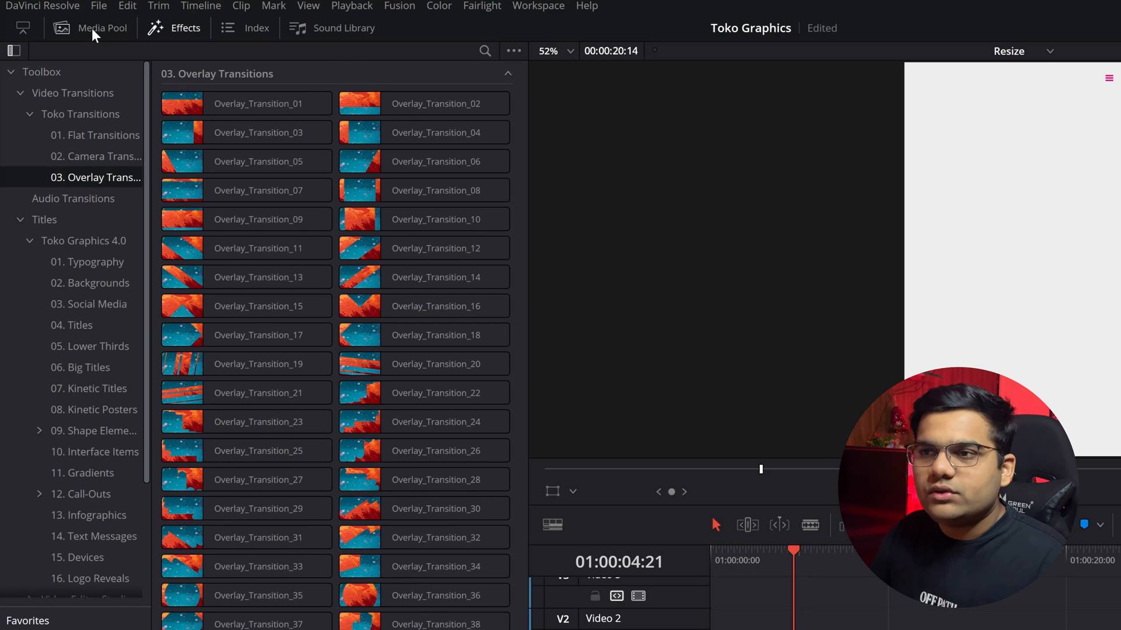
Enable Show Power Bins in the Media Pool, then switch to the pack's download folder.
click(101, 28)
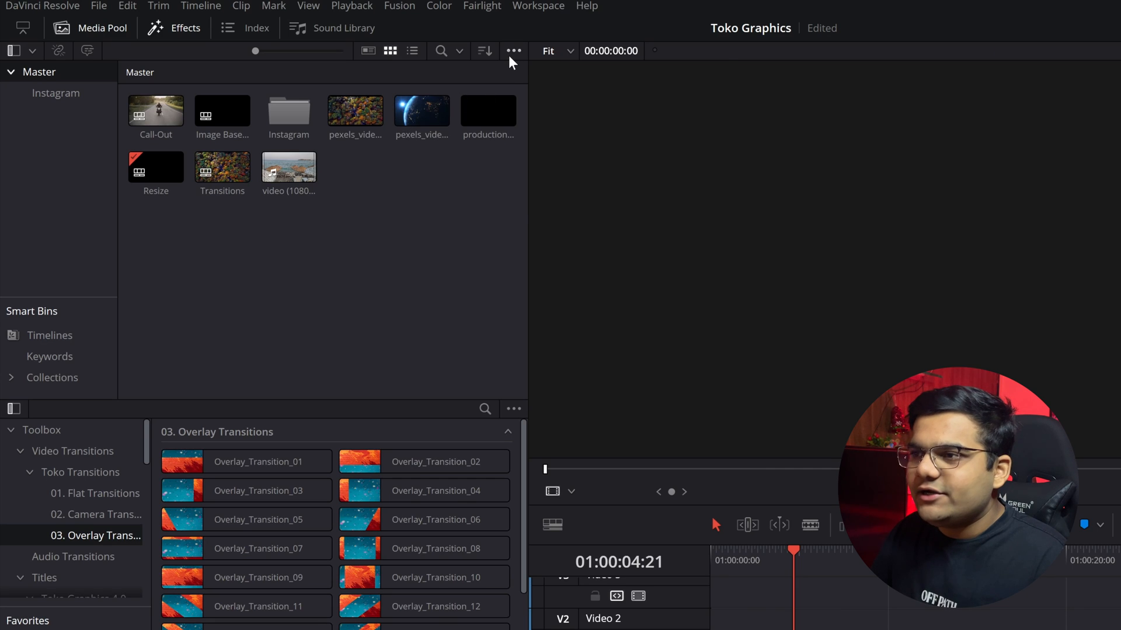
click(512, 50)
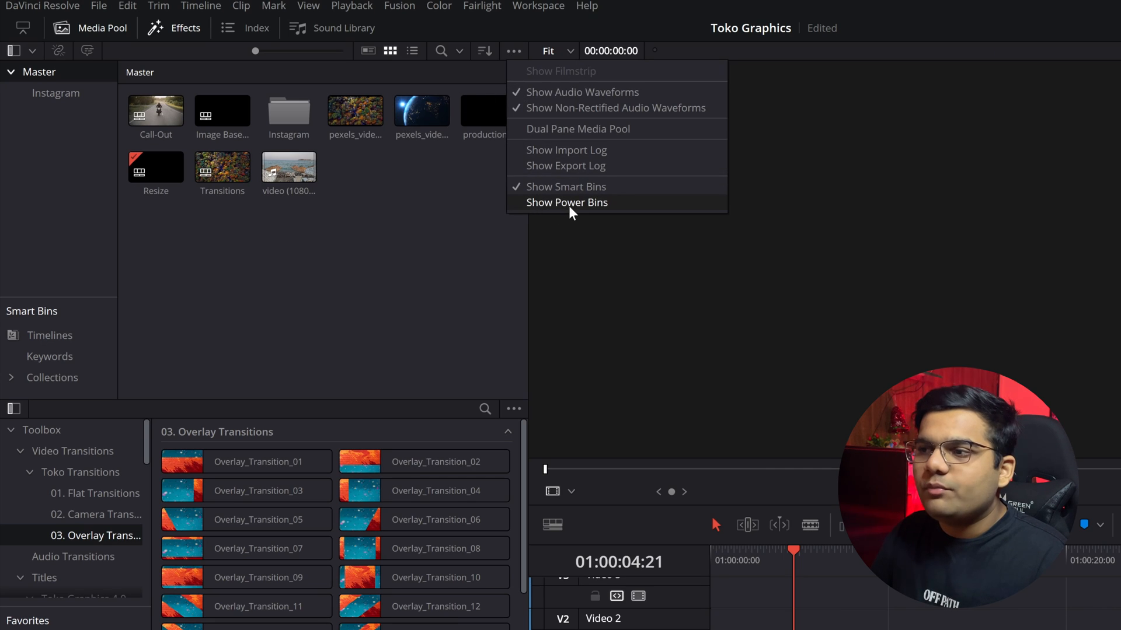
click(566, 203)
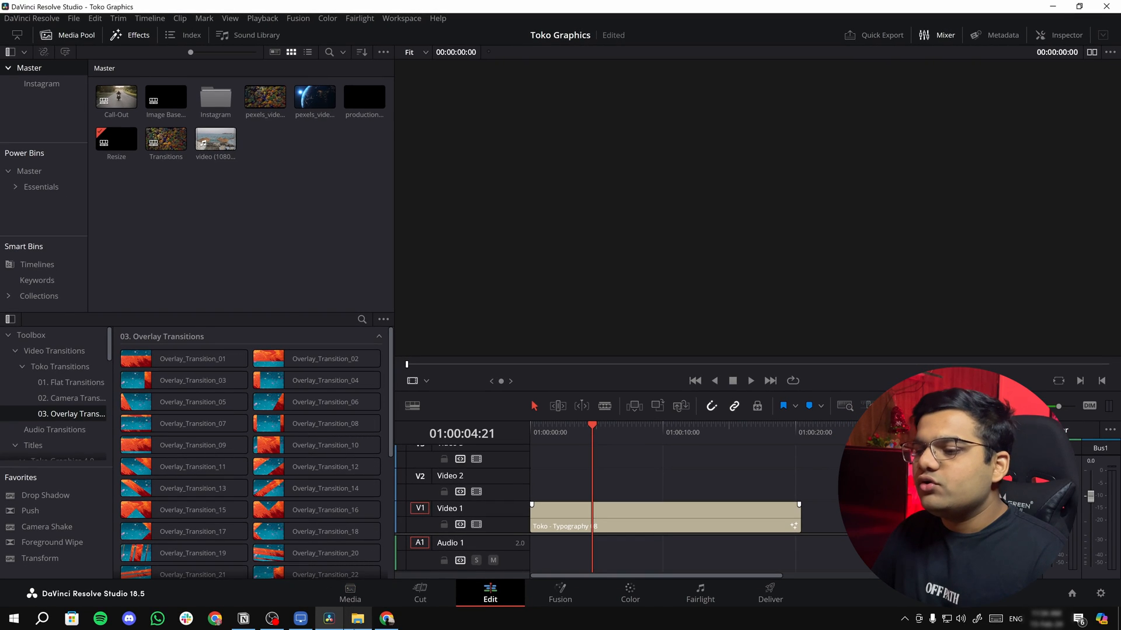
click(356, 619)
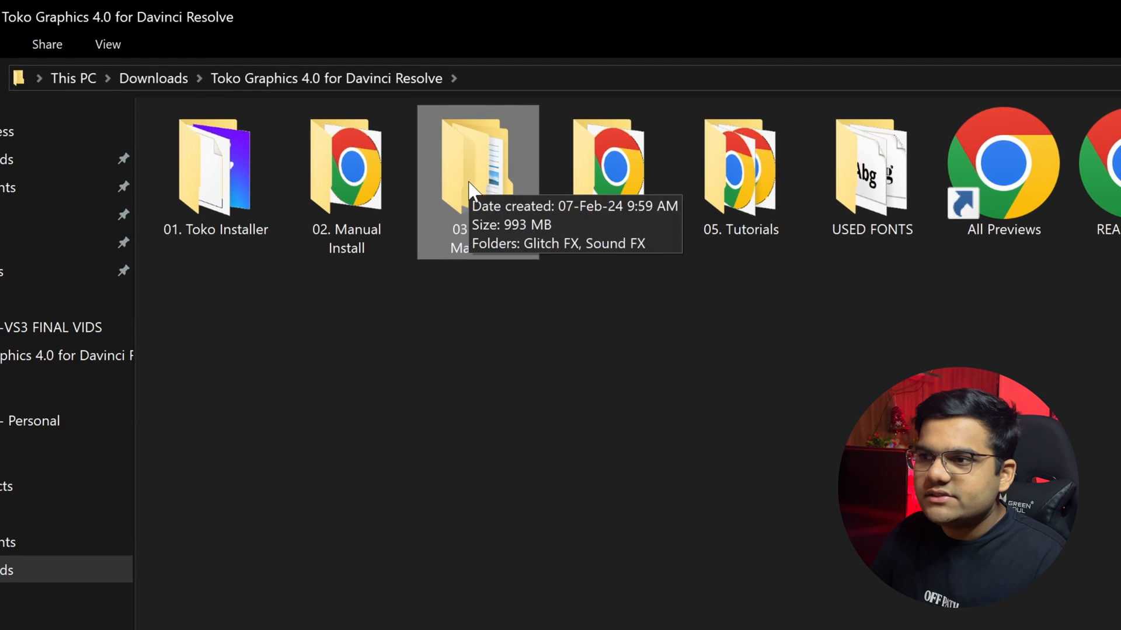
Open 03. Extra Materials beside Resolve and view the Sound FX power bin's categories.
double_click(478, 165)
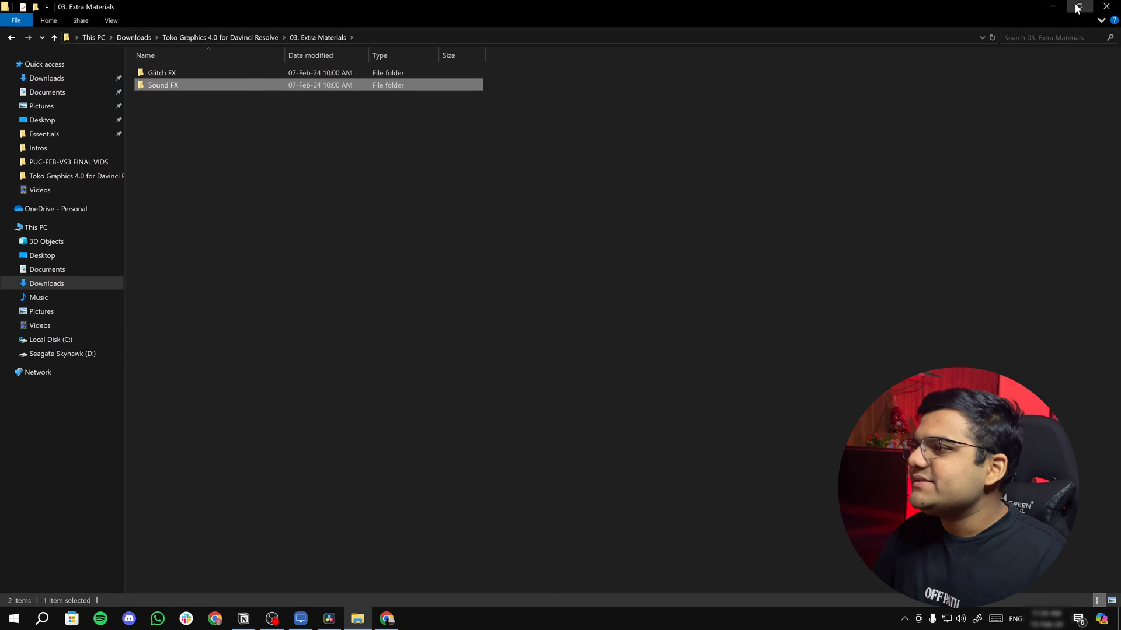
click(1080, 7)
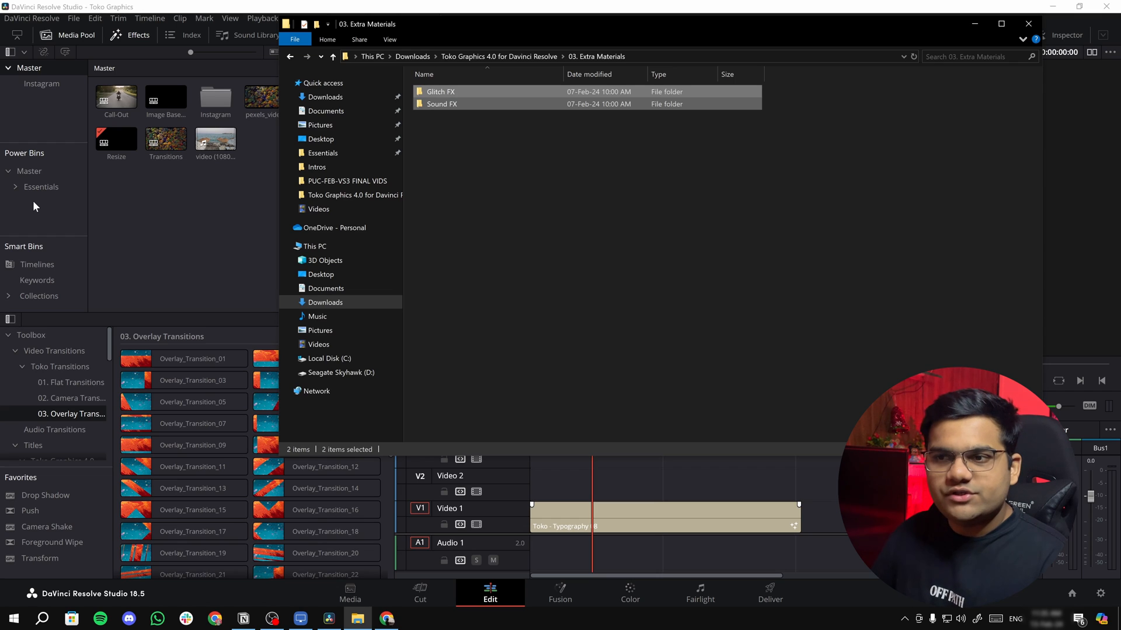
mouse_move(71, 219)
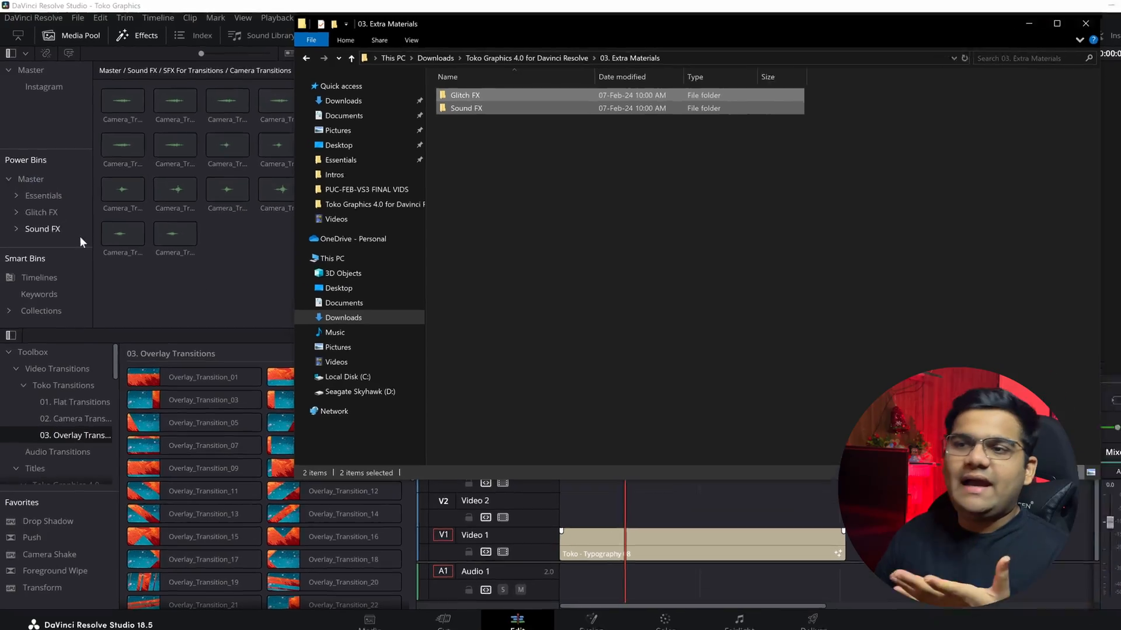
click(42, 229)
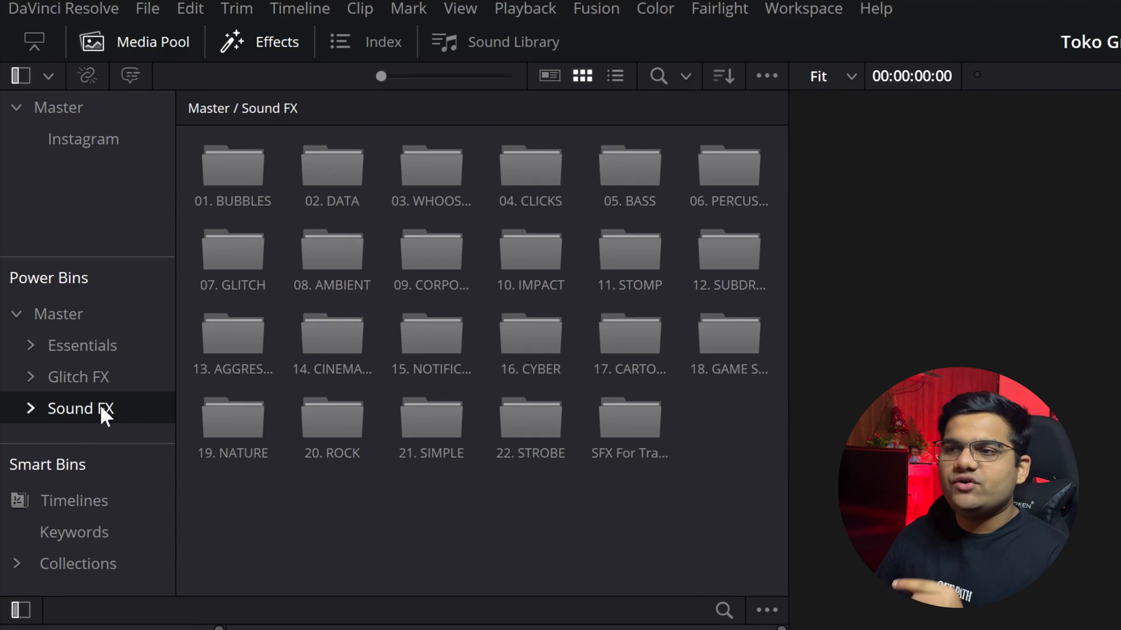
mouse_move(297, 496)
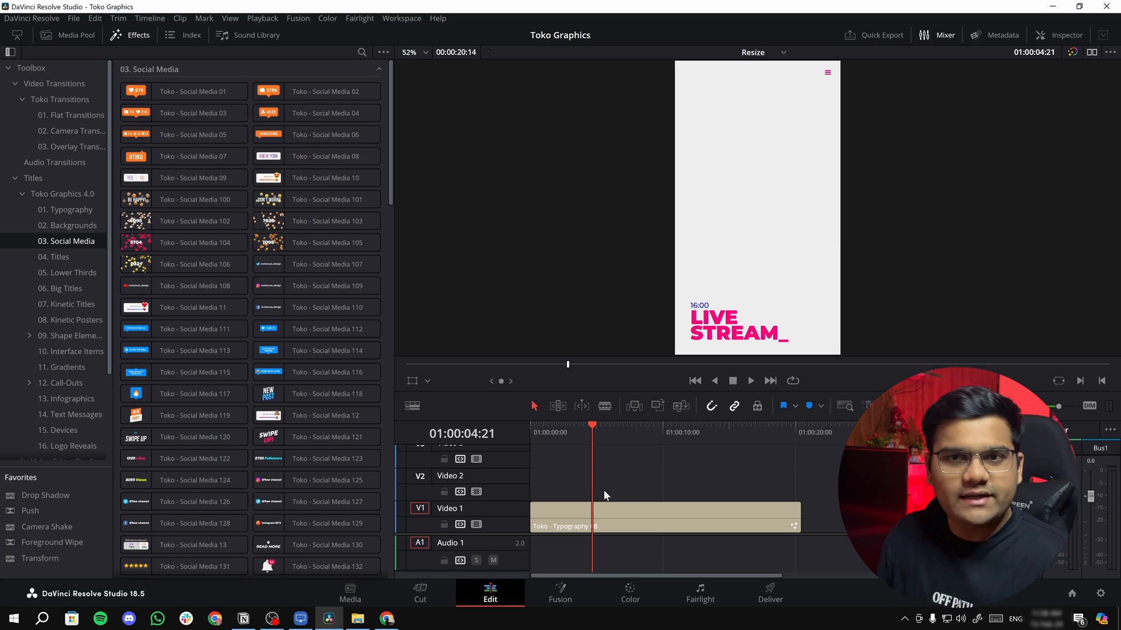
Scroll the online preview page through Typography and jump to 06. Big Titles.
click(195, 242)
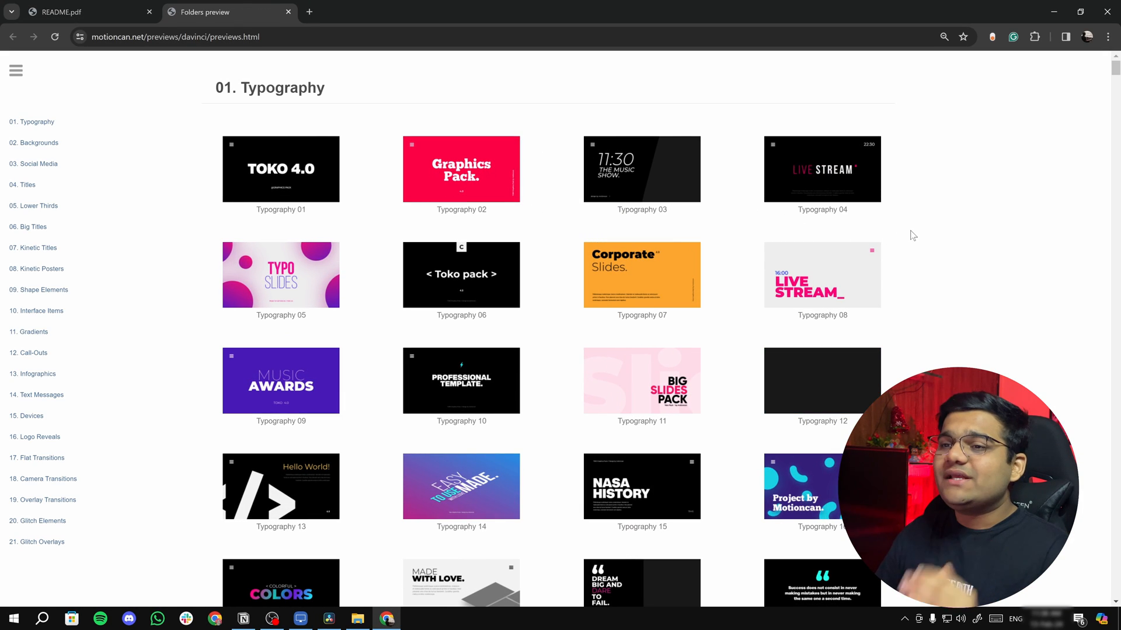
scroll(down, 3)
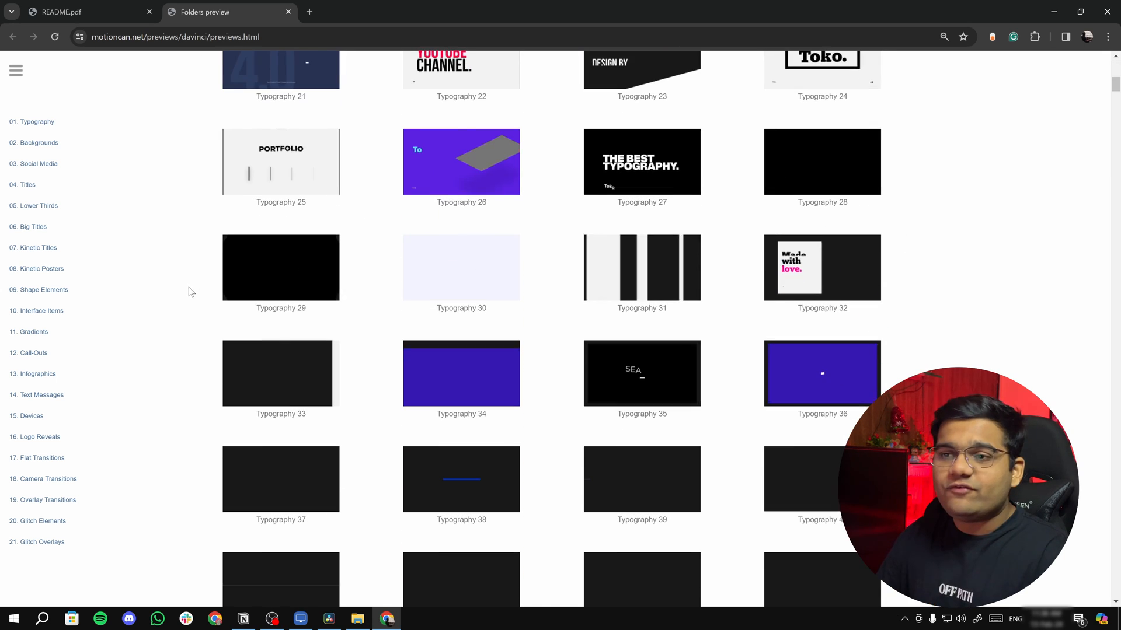
scroll(down, 3)
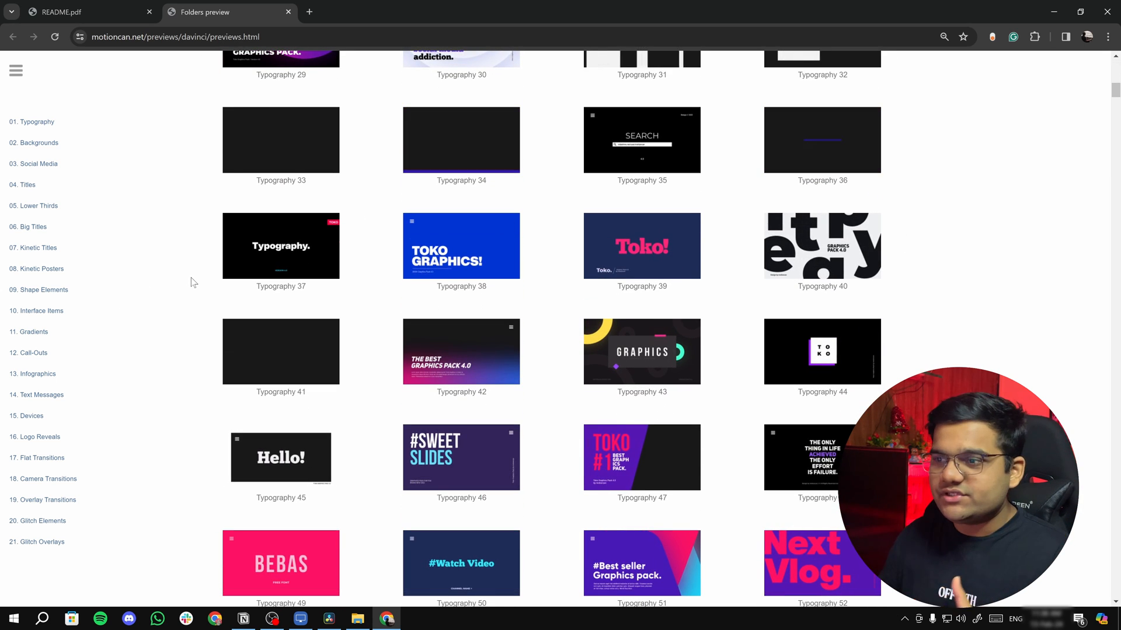
scroll(down, 3)
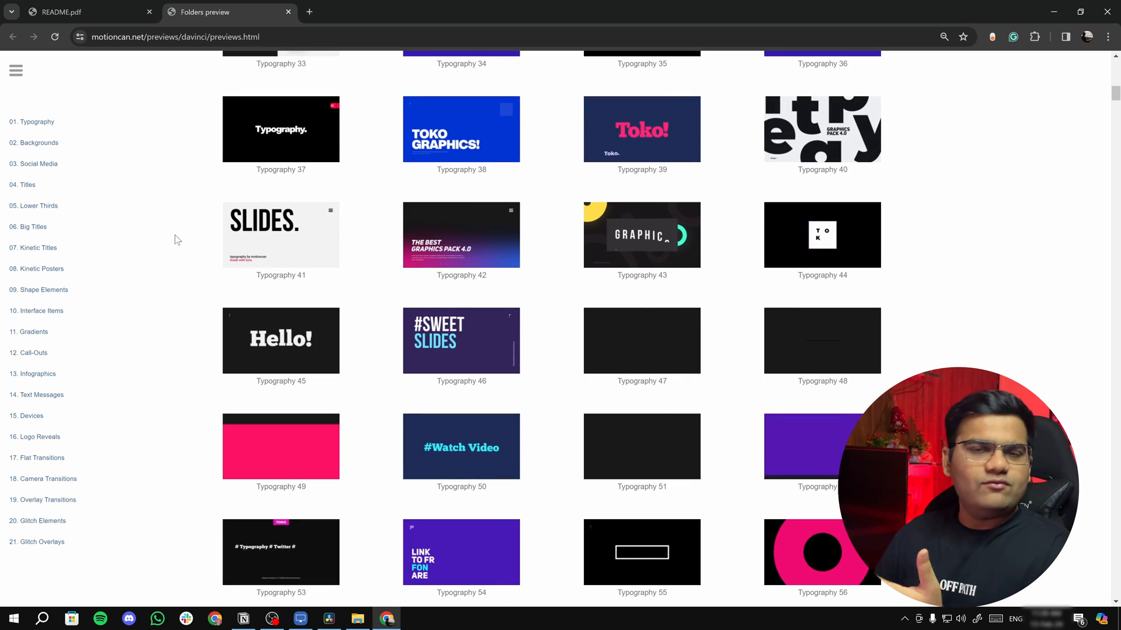
click(28, 227)
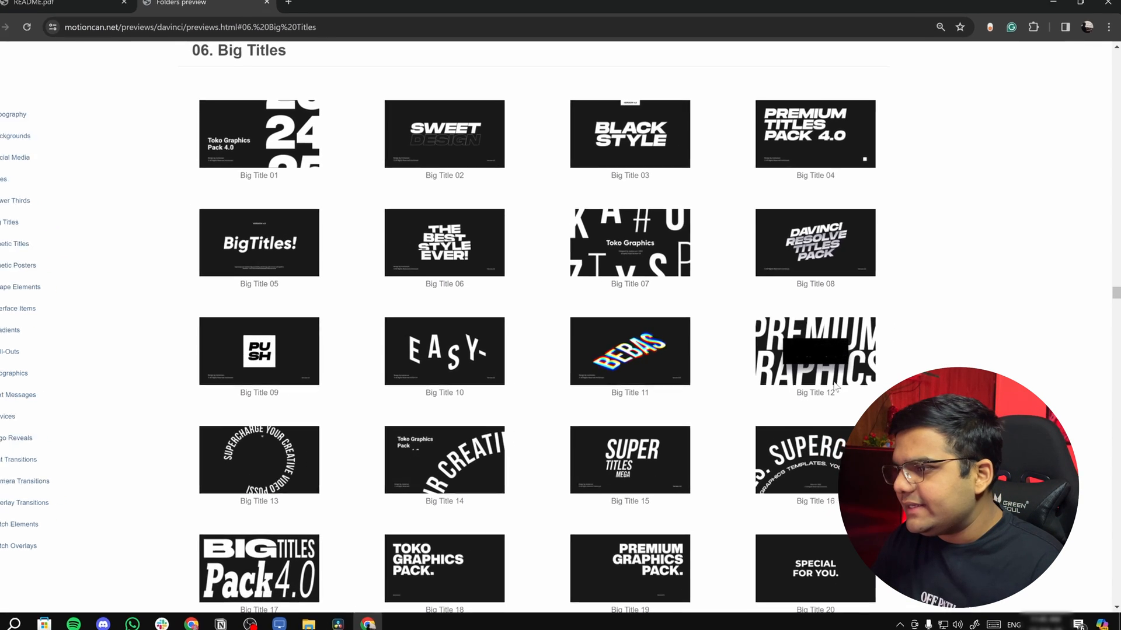
scroll(down, 3)
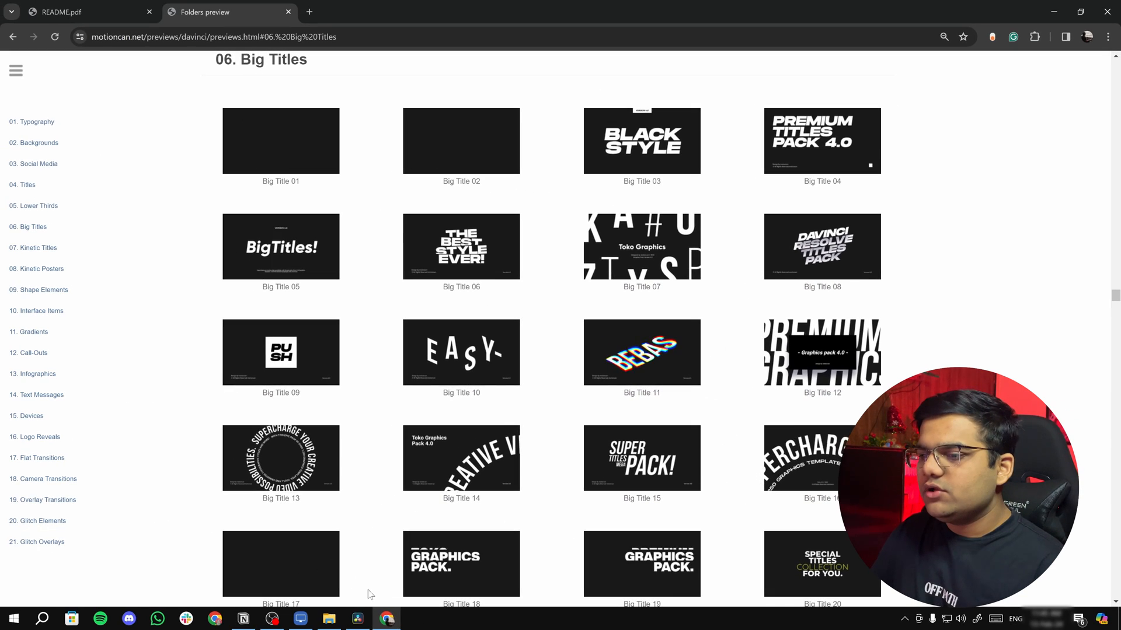
Back in Resolve, show the Toko Graphics 4.0 06. Big Titles templates.
click(357, 619)
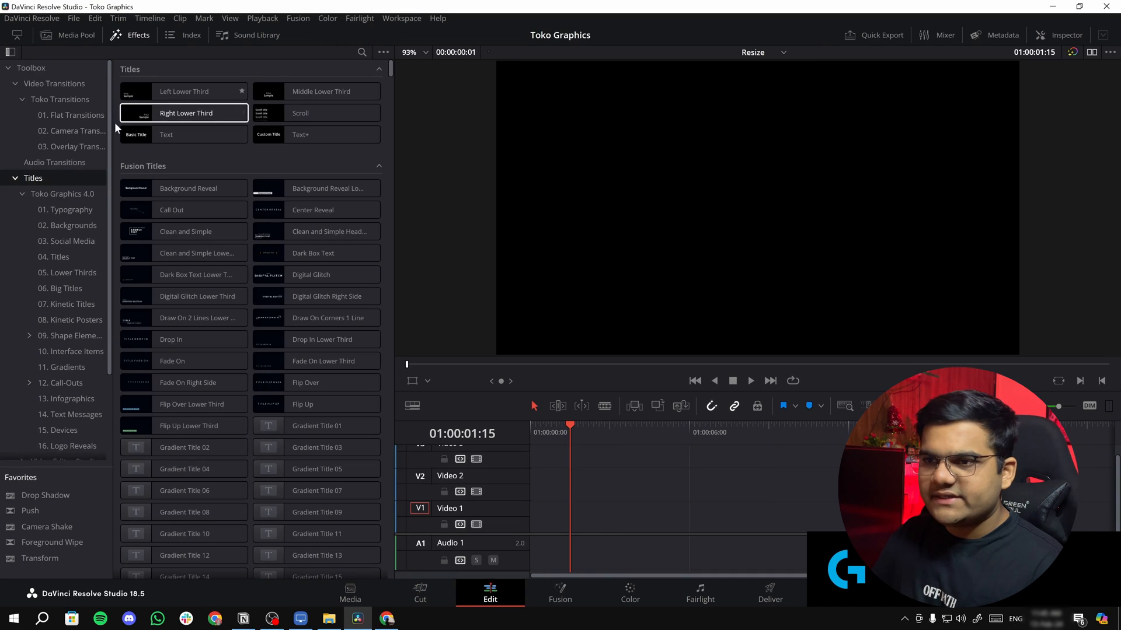
click(66, 210)
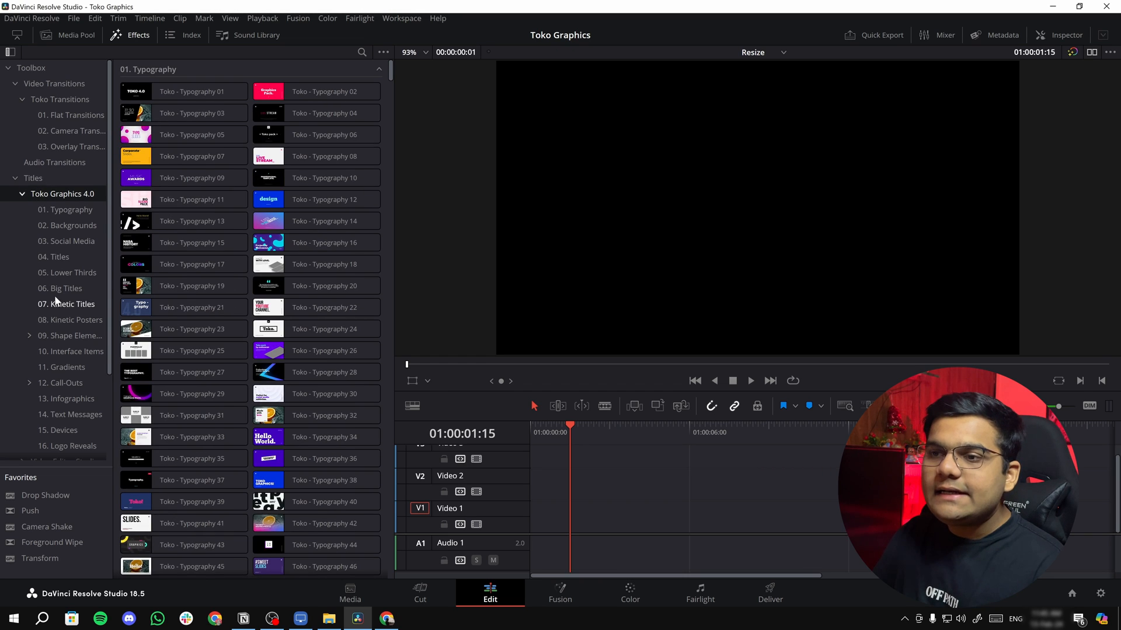
click(66, 288)
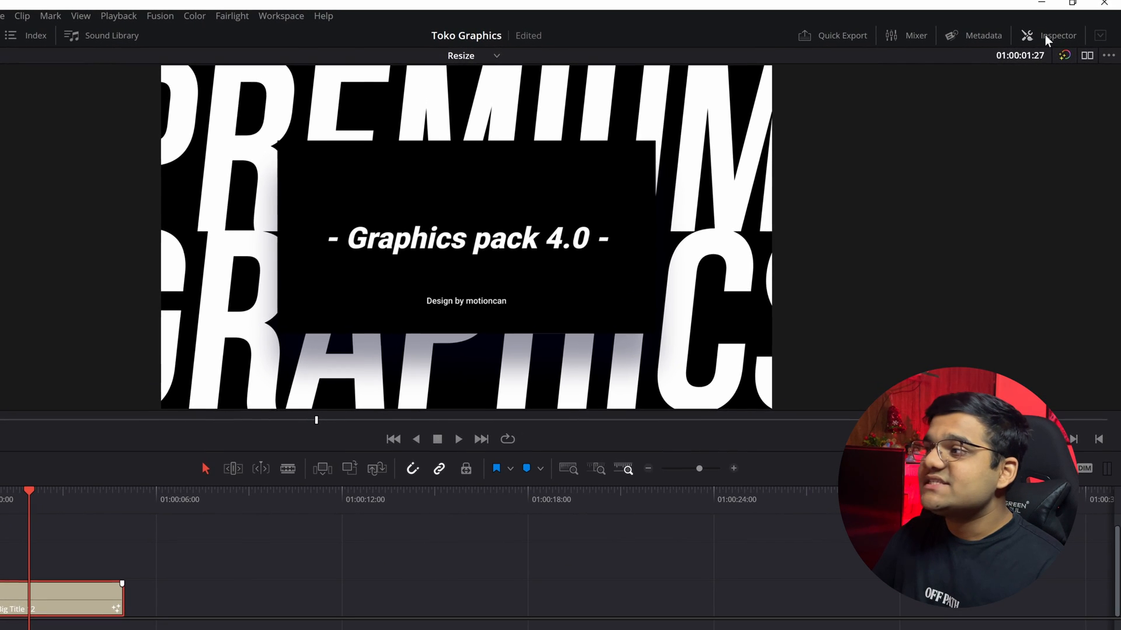
Retype Big Title 12's top word to SOMETHING in the Inspector, keeping Bebas Neue font.
click(1057, 35)
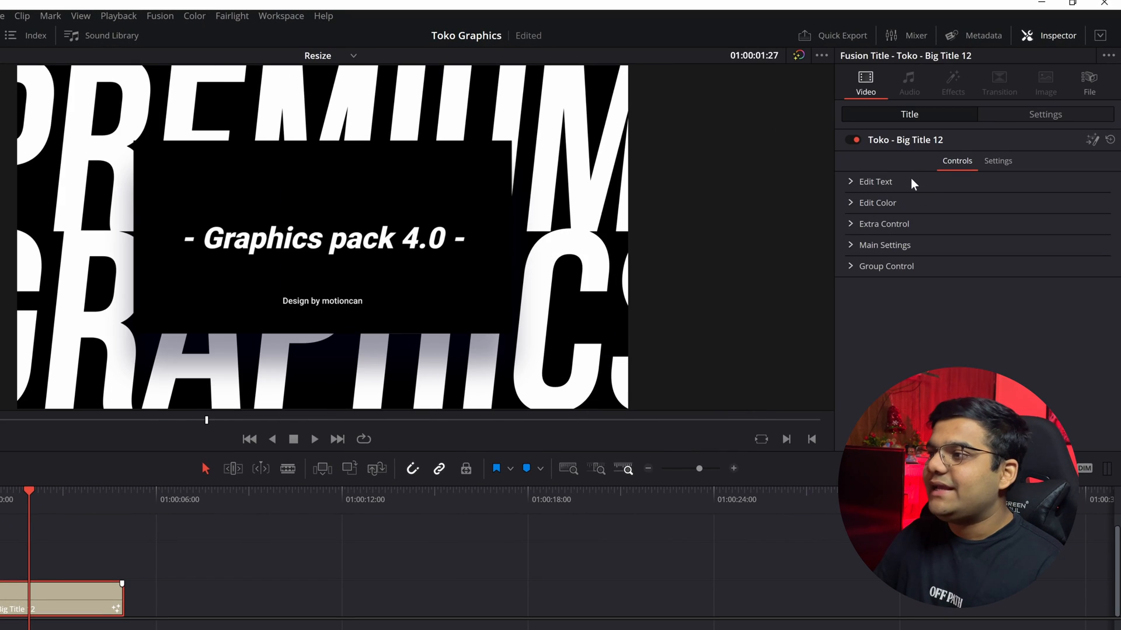
mouse_move(873, 233)
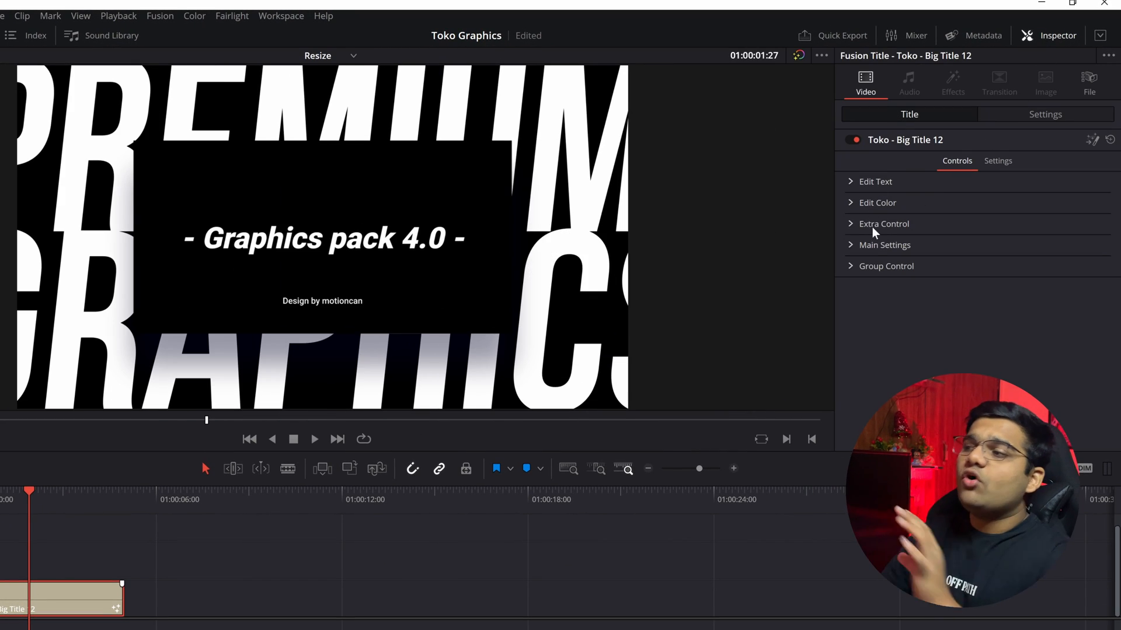
click(875, 181)
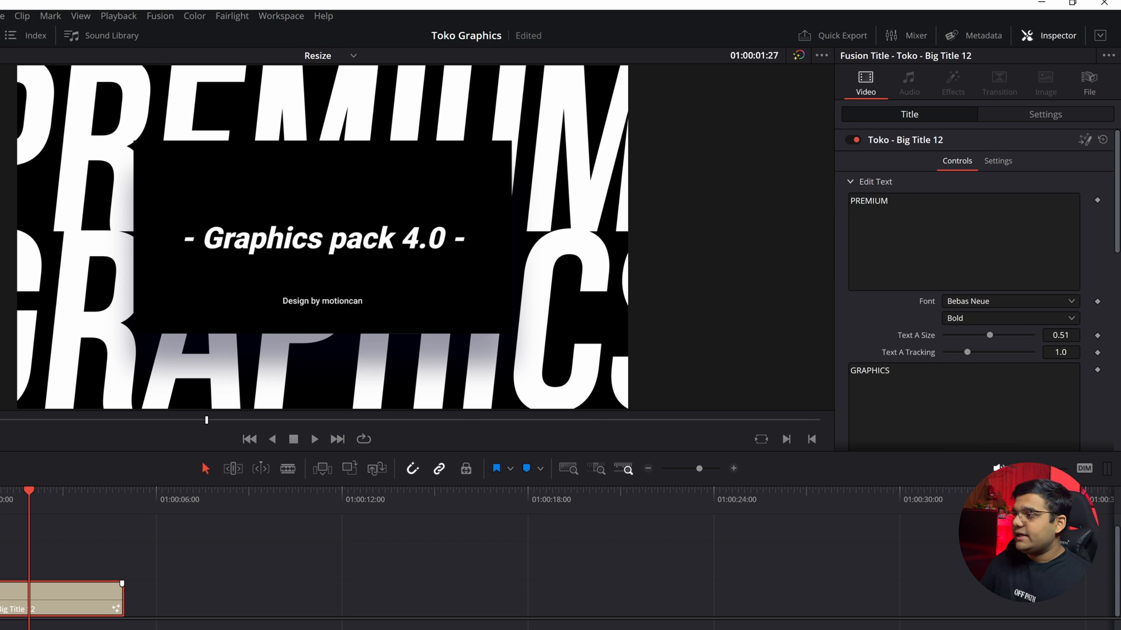
text(SOMETHING)
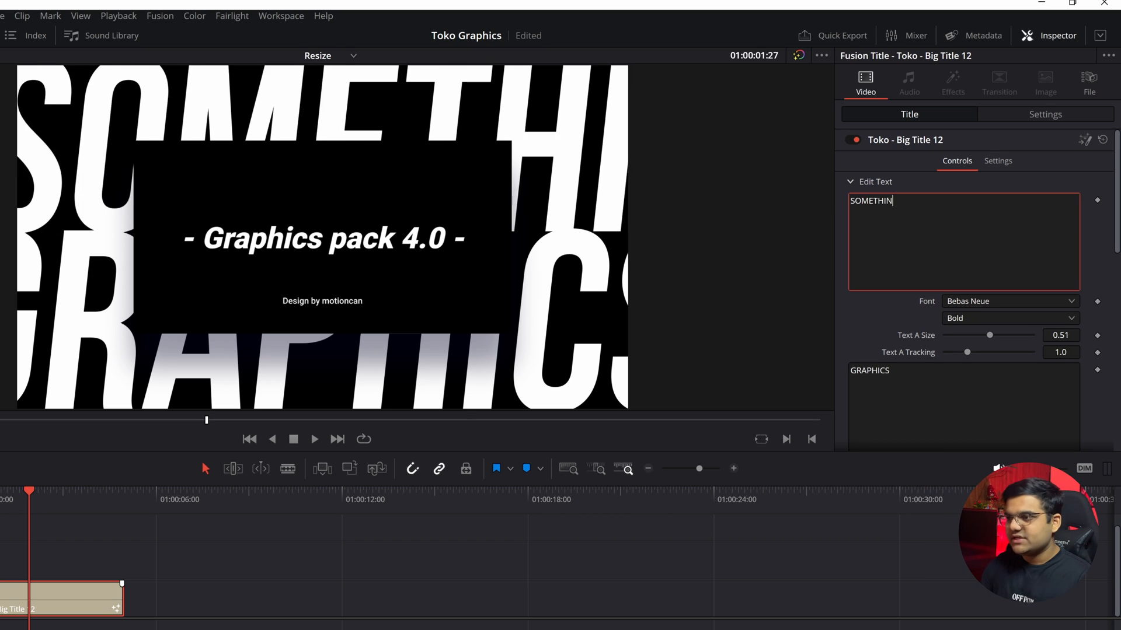
click(1008, 301)
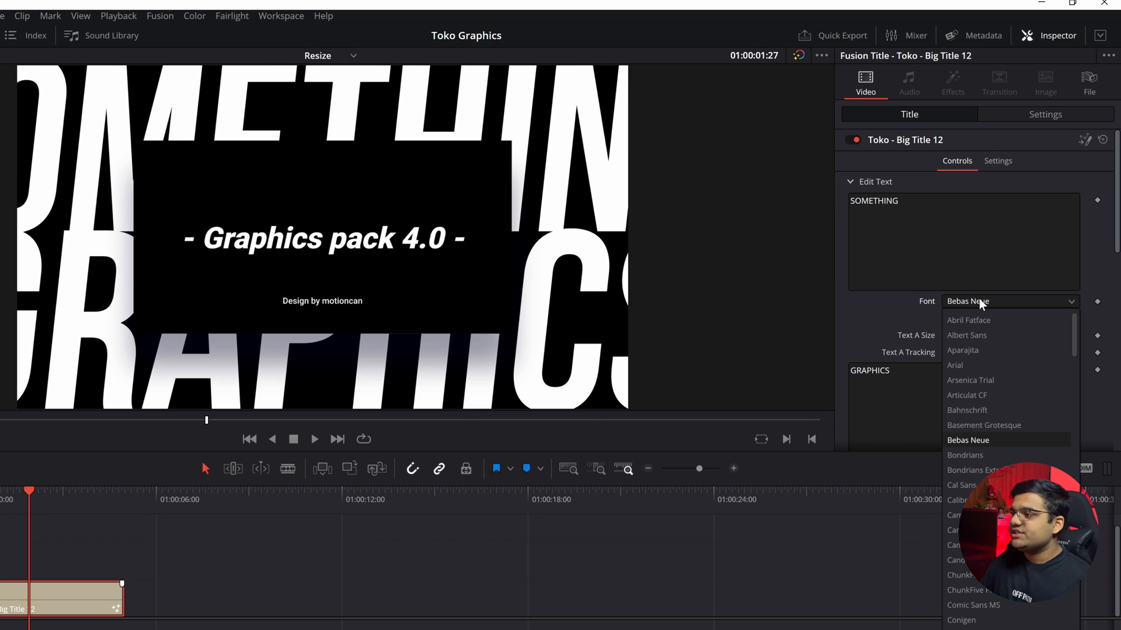
click(968, 440)
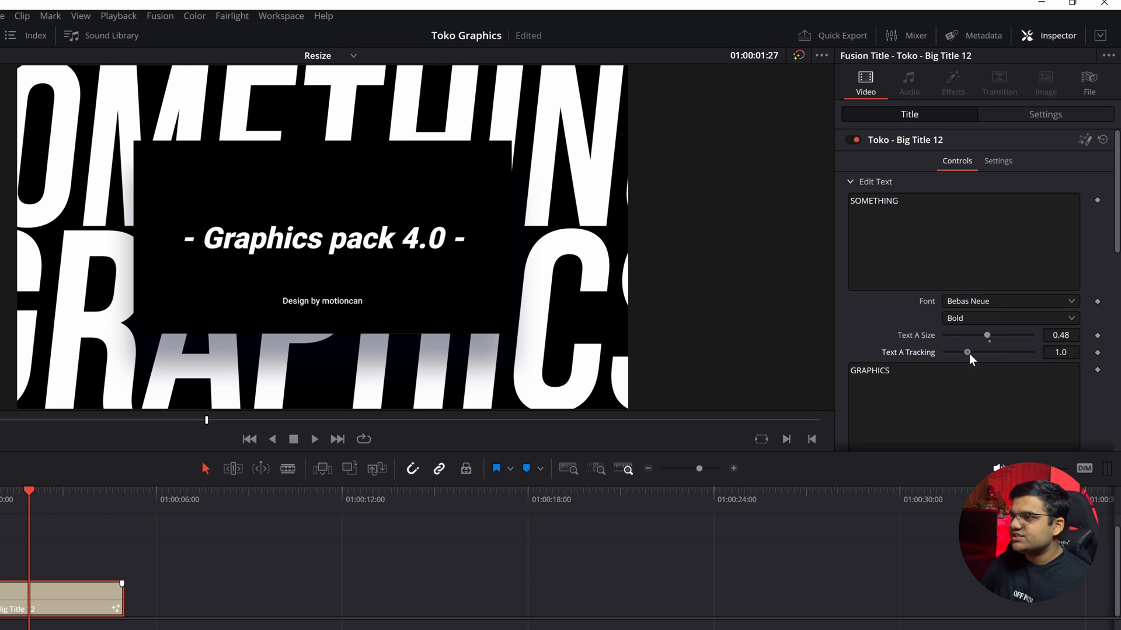
Scroll the title's inspector down and adjust its further Text A controls.
scroll(down, 3)
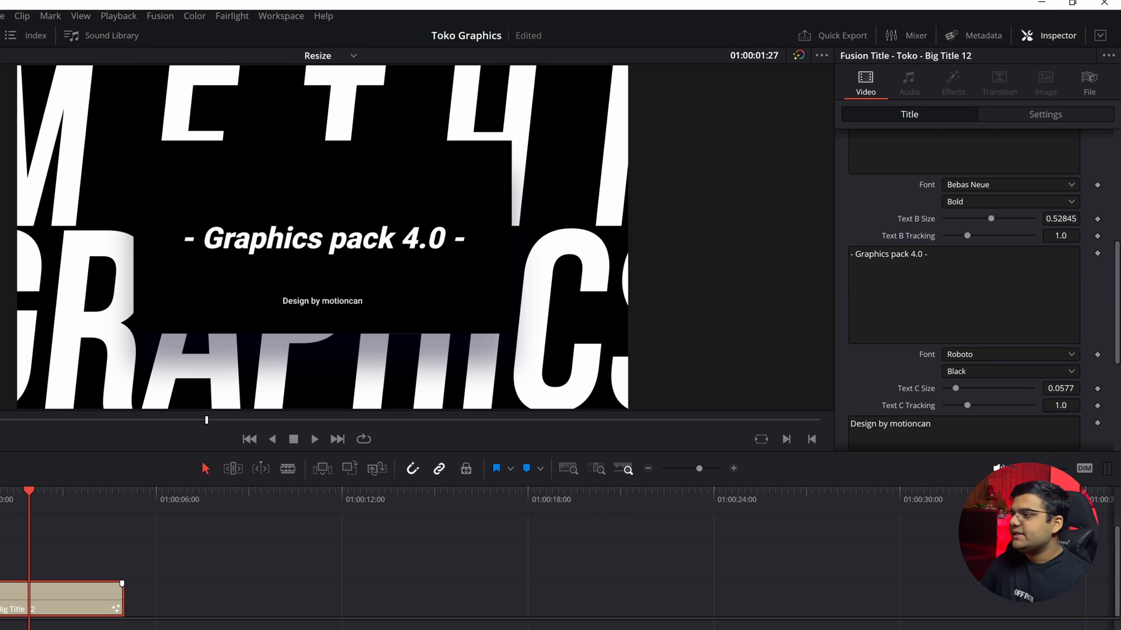
scroll(down, 3)
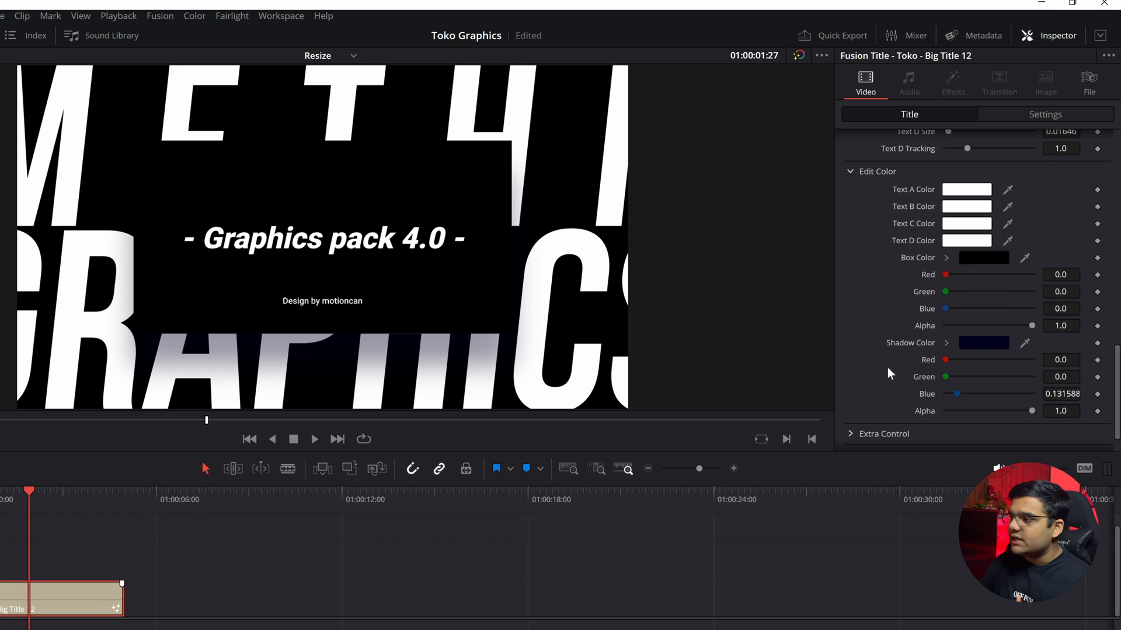
click(966, 189)
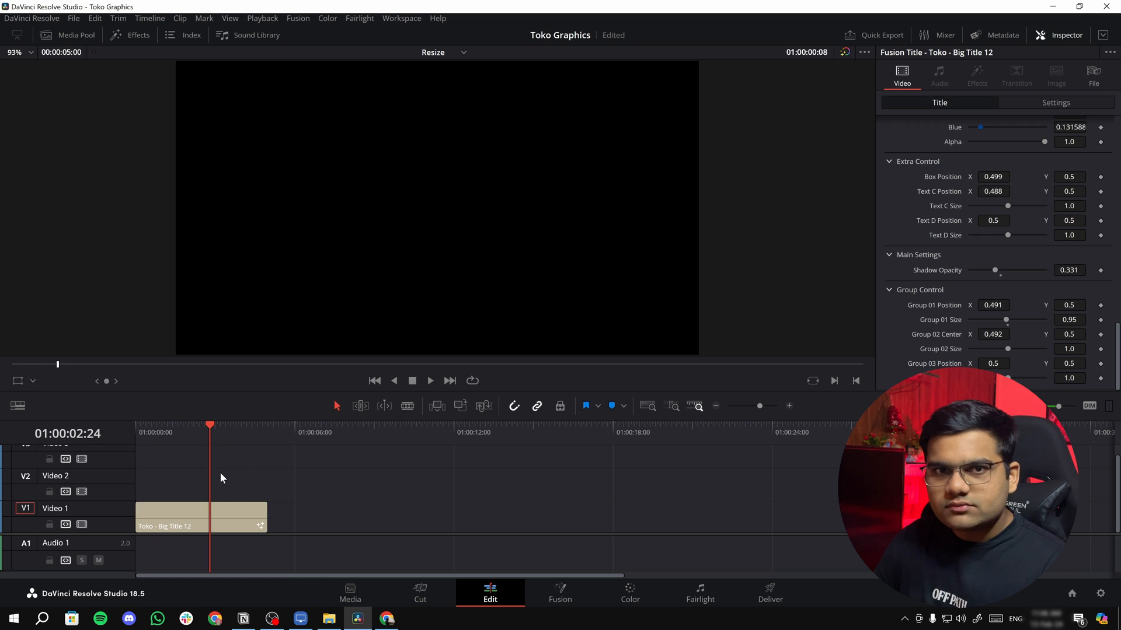
Stretch the Big Title 12 clip longer, then switch to a new empty timeline.
click(210, 425)
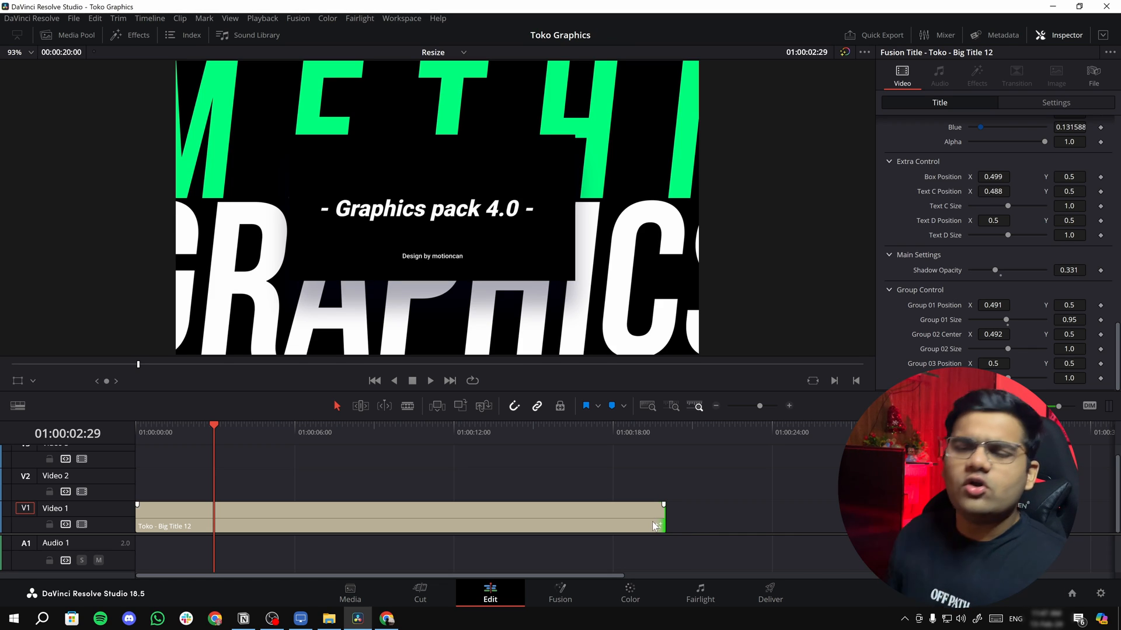
click(130, 22)
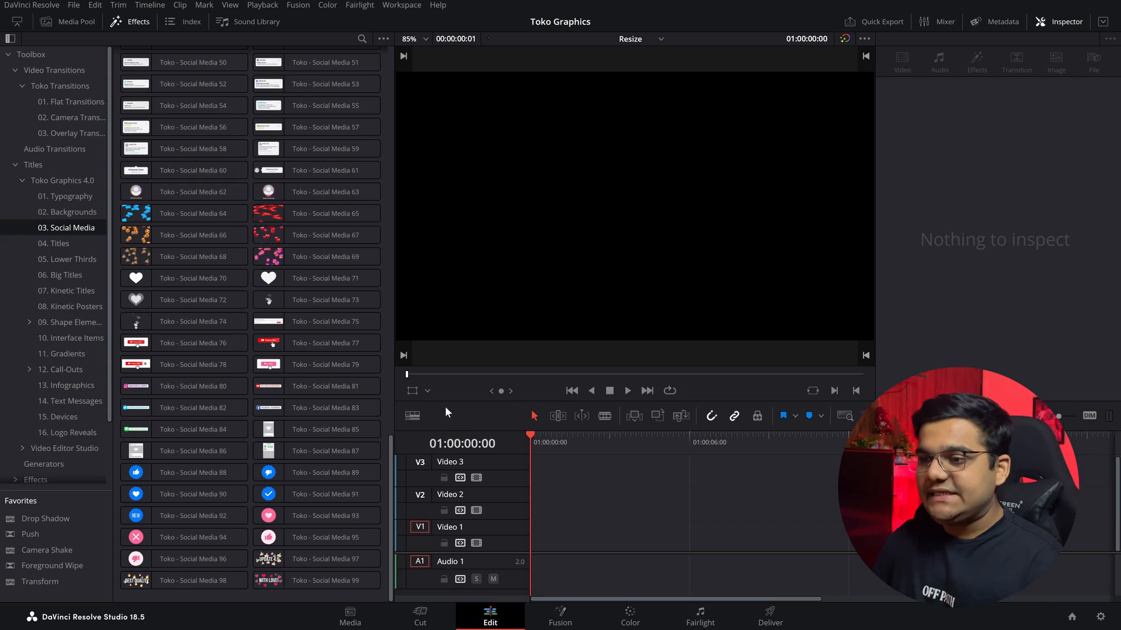
Add Toko - Social Media 85 to Video 1, check its text fields, and open it in Fusion.
click(316, 429)
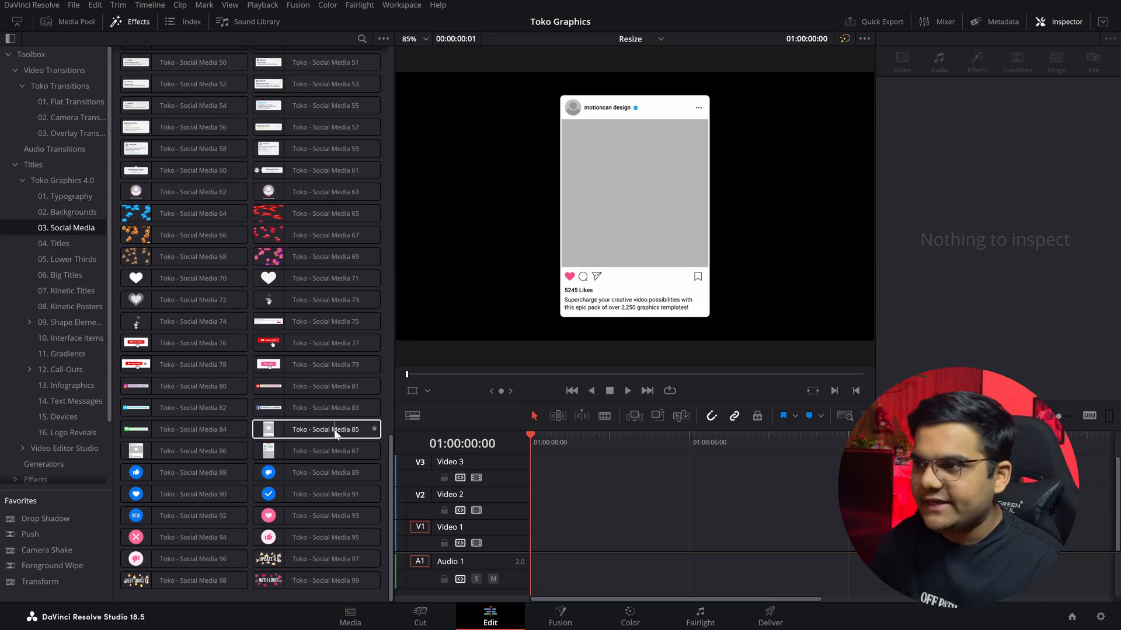
click(316, 429)
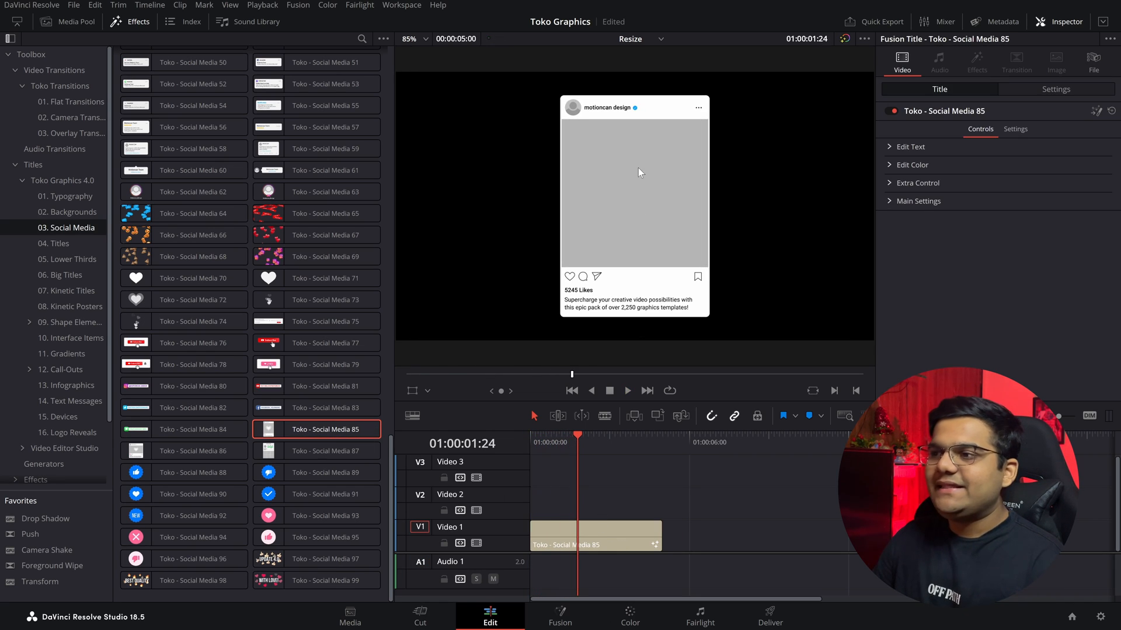
mouse_move(576, 139)
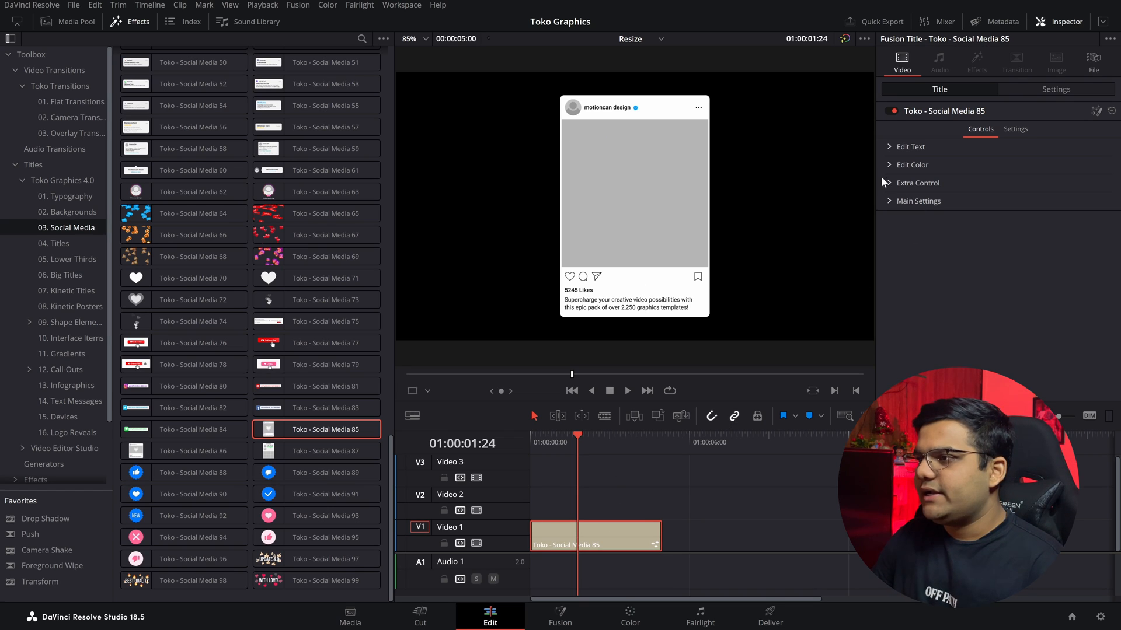
click(910, 147)
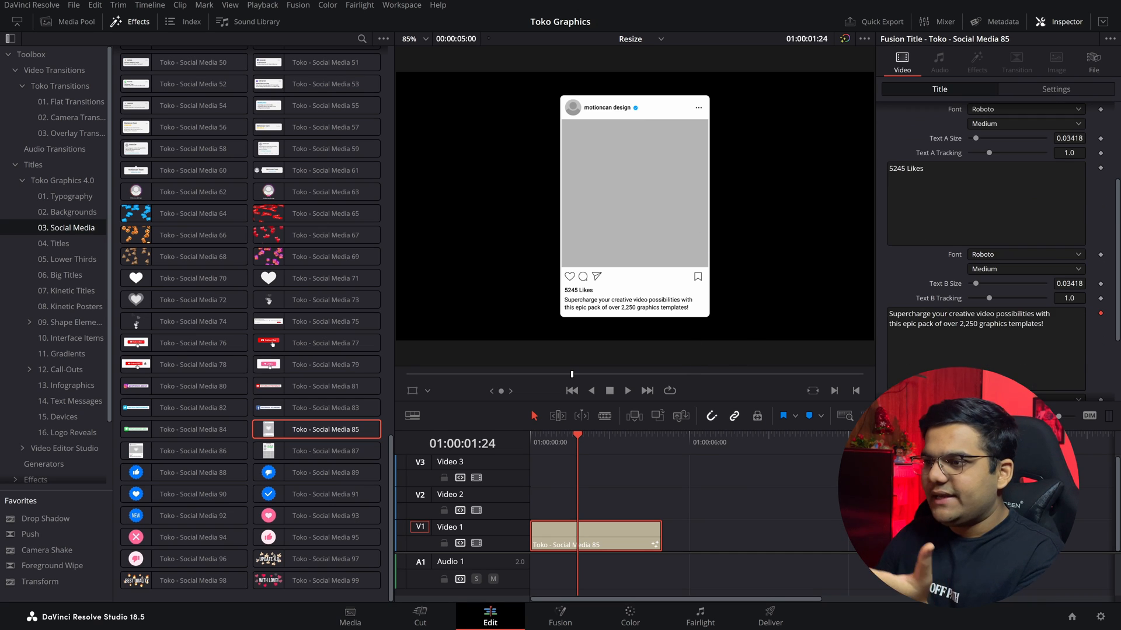
scroll(down, 3)
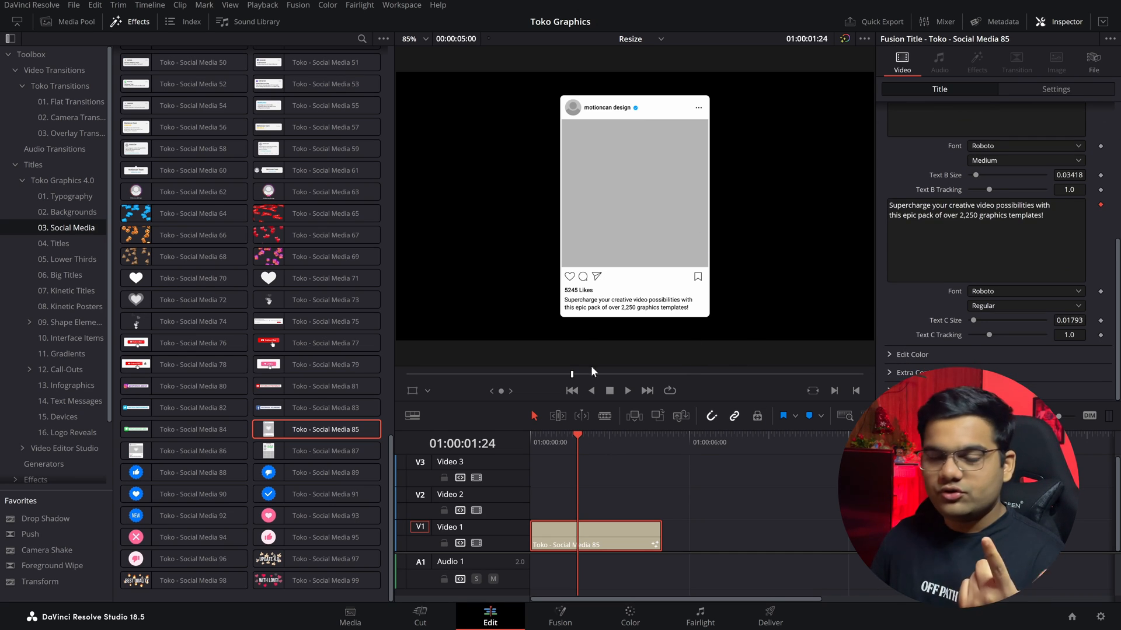
click(560, 617)
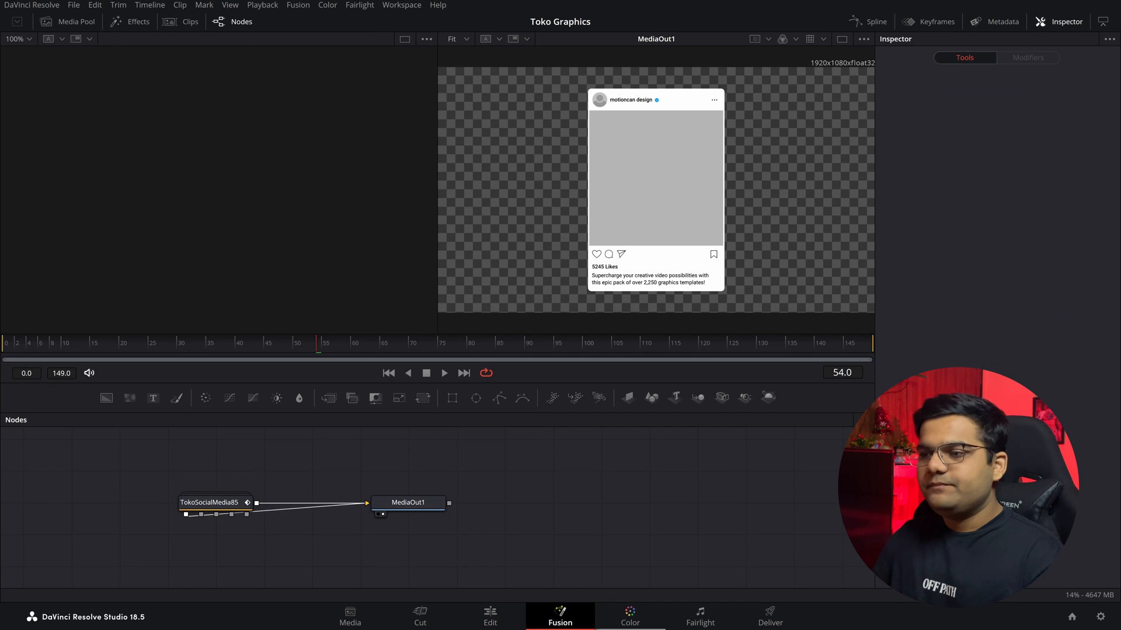
Expand the TokoSocialMedia85 group, select YOUR_MEDIA and show the Logo and Post clips in the media pool.
click(209, 503)
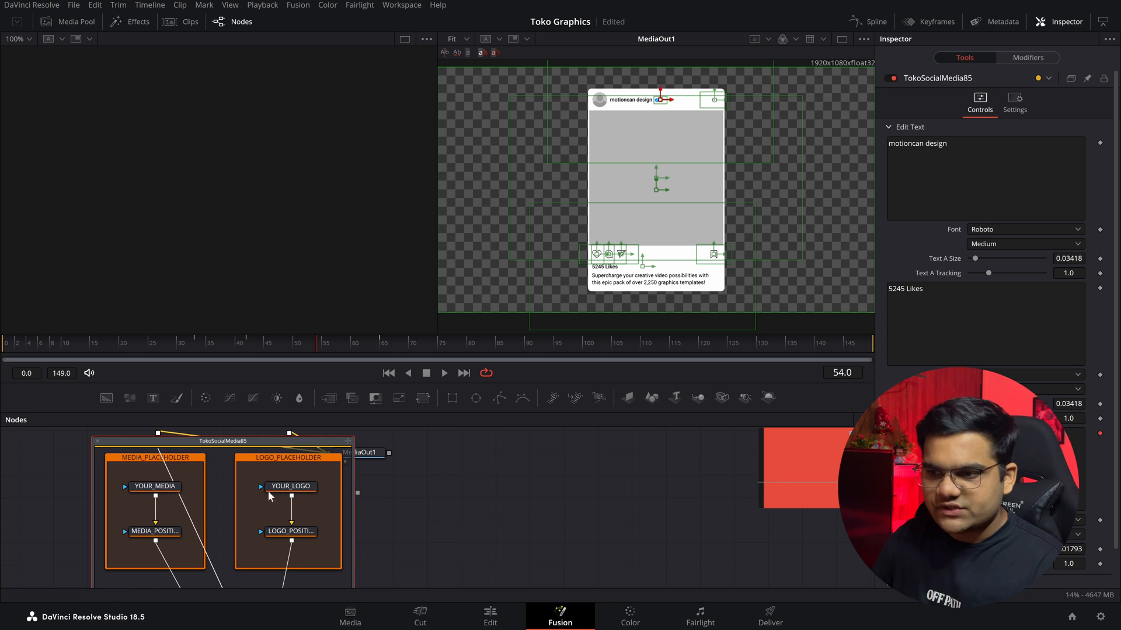
click(155, 486)
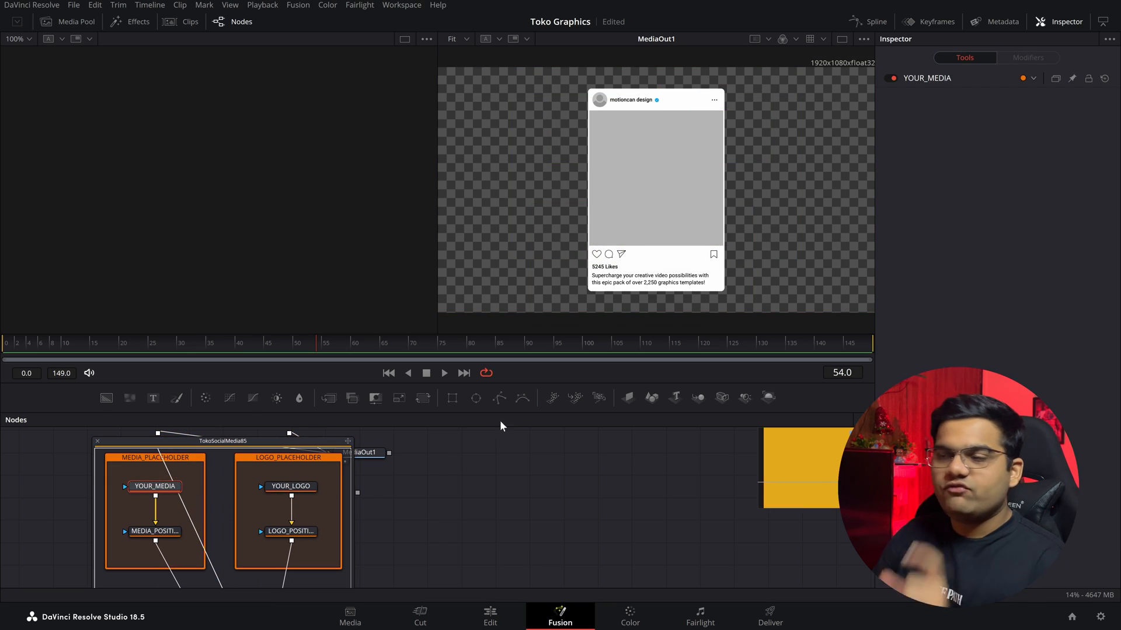
click(74, 22)
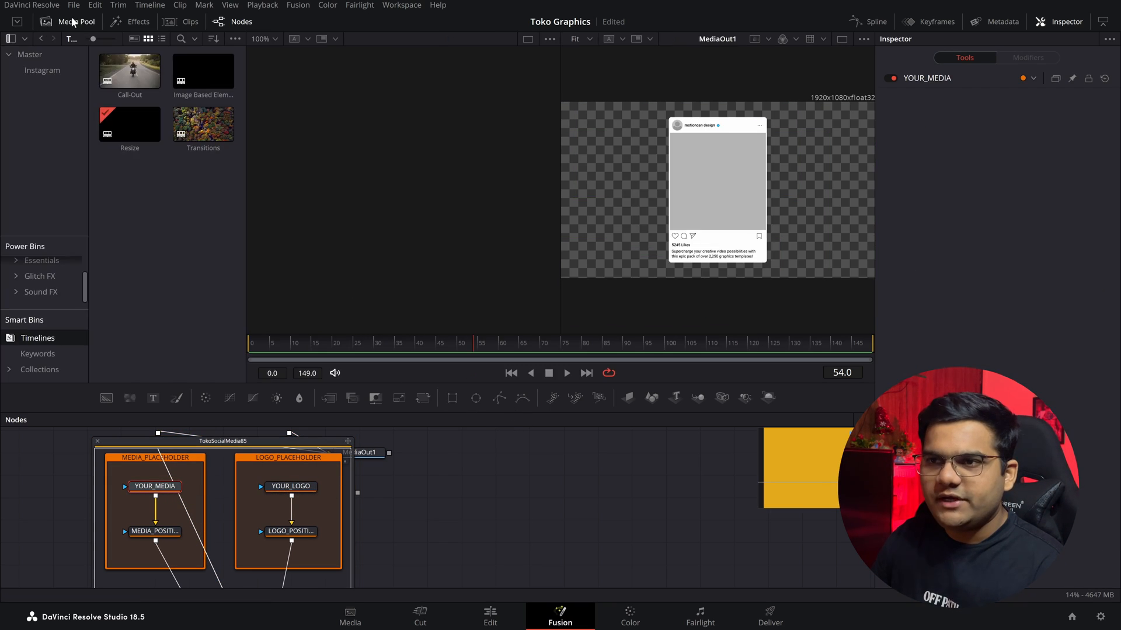
click(42, 70)
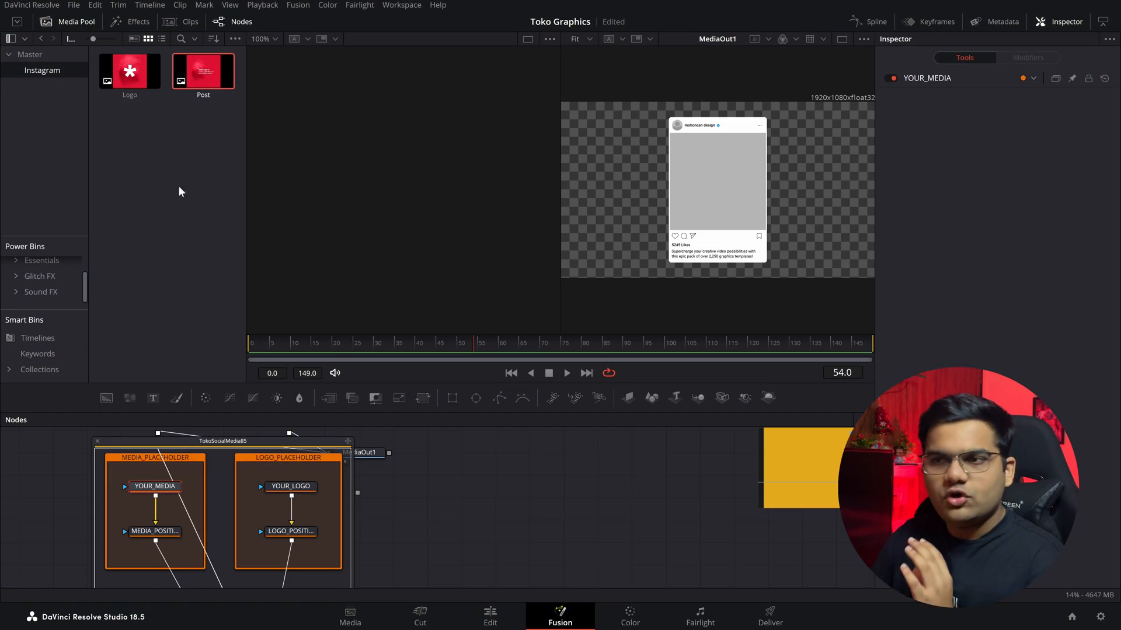
Replace the YOUR_LOGO placeholder with the Logo clip so the red logo sits beside the account name.
click(129, 70)
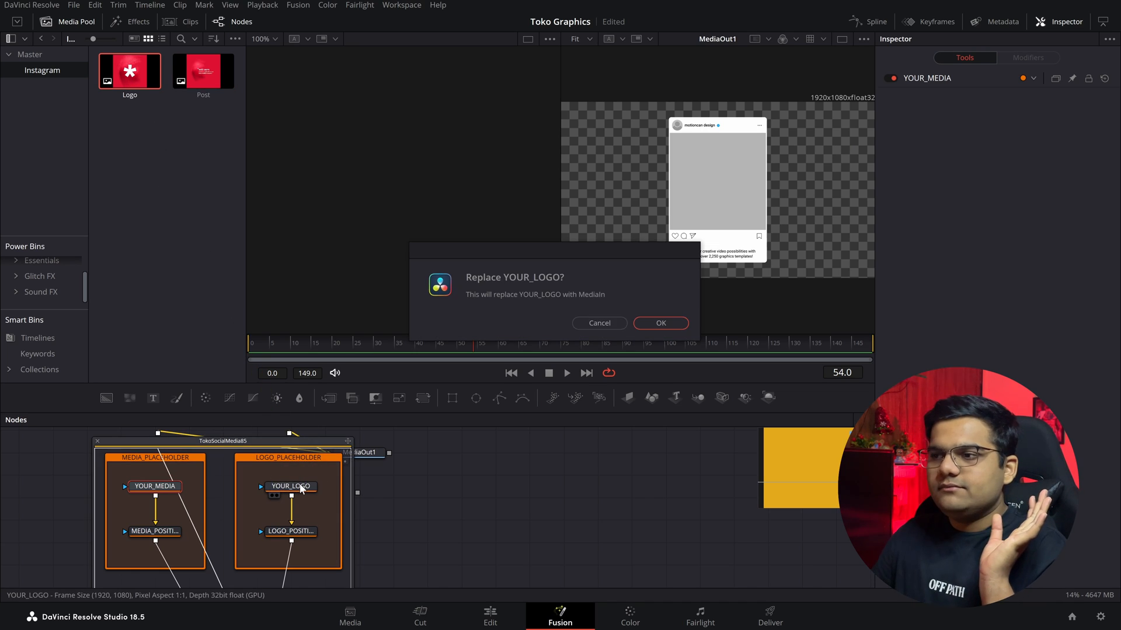
mouse_move(555, 350)
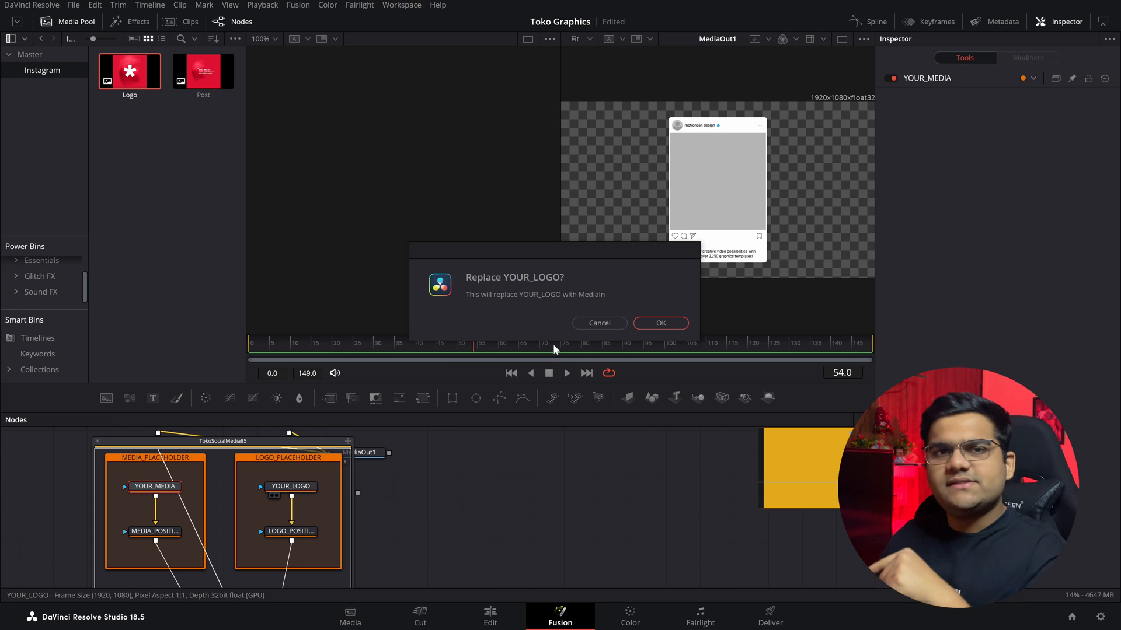
click(659, 323)
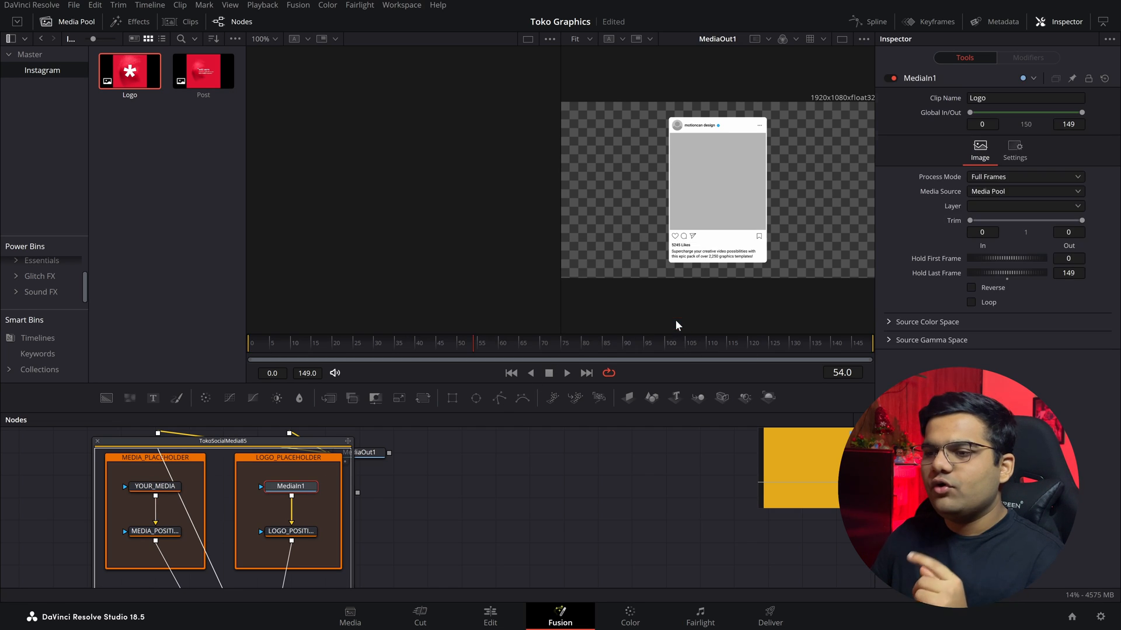
click(841, 38)
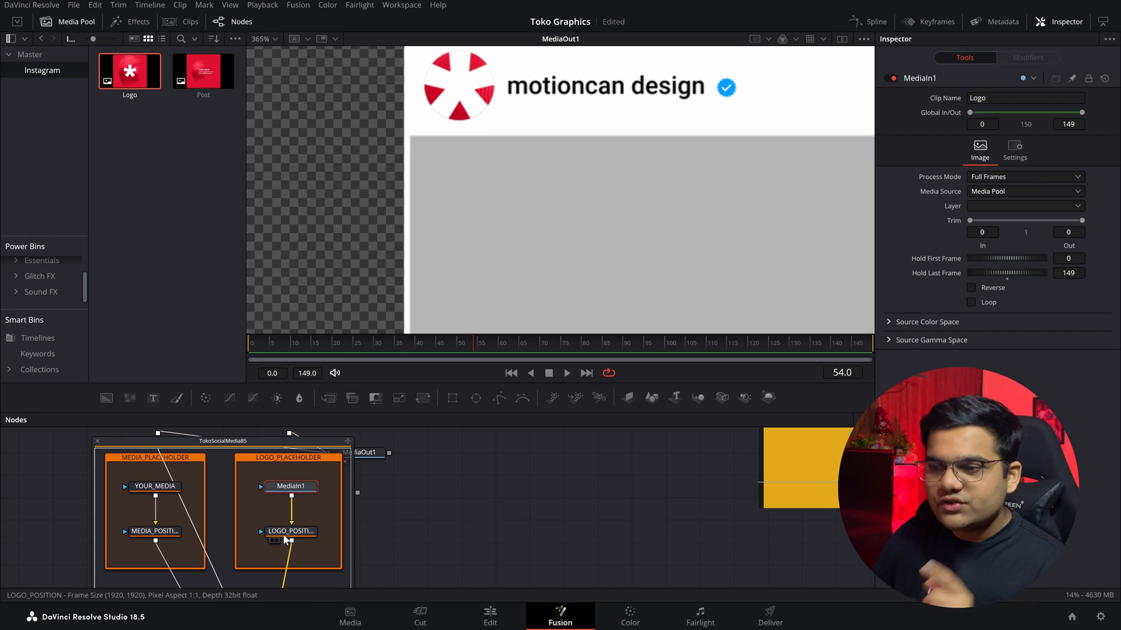
click(291, 531)
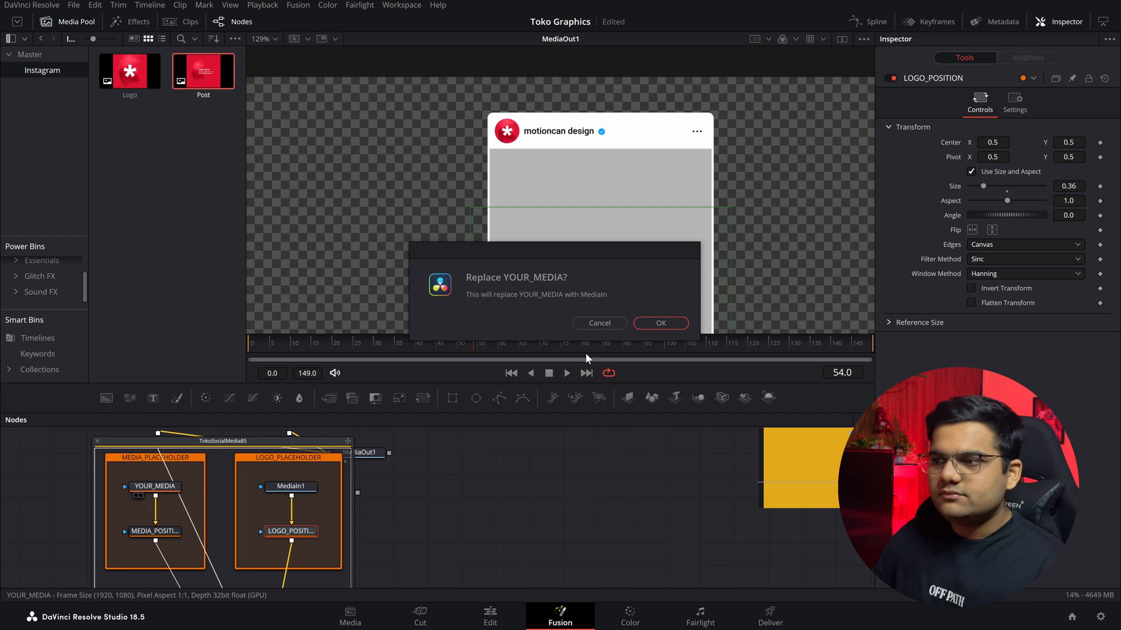
Replace the YOUR_MEDIA placeholder with the Post clip showing the red 'with sam' graphic.
click(659, 322)
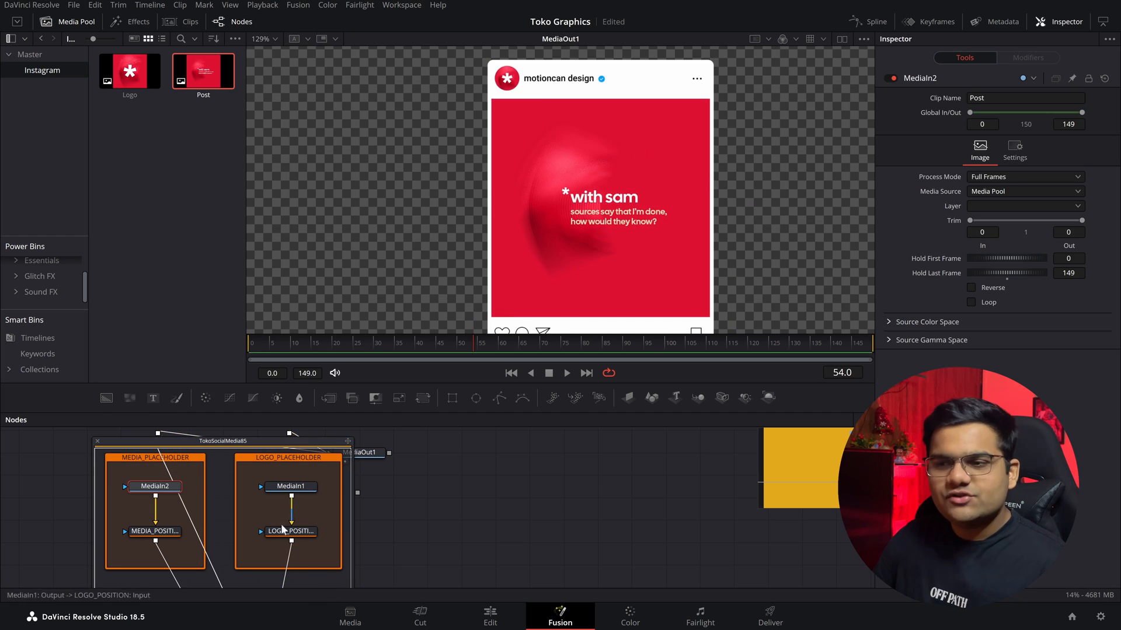
mouse_move(279, 519)
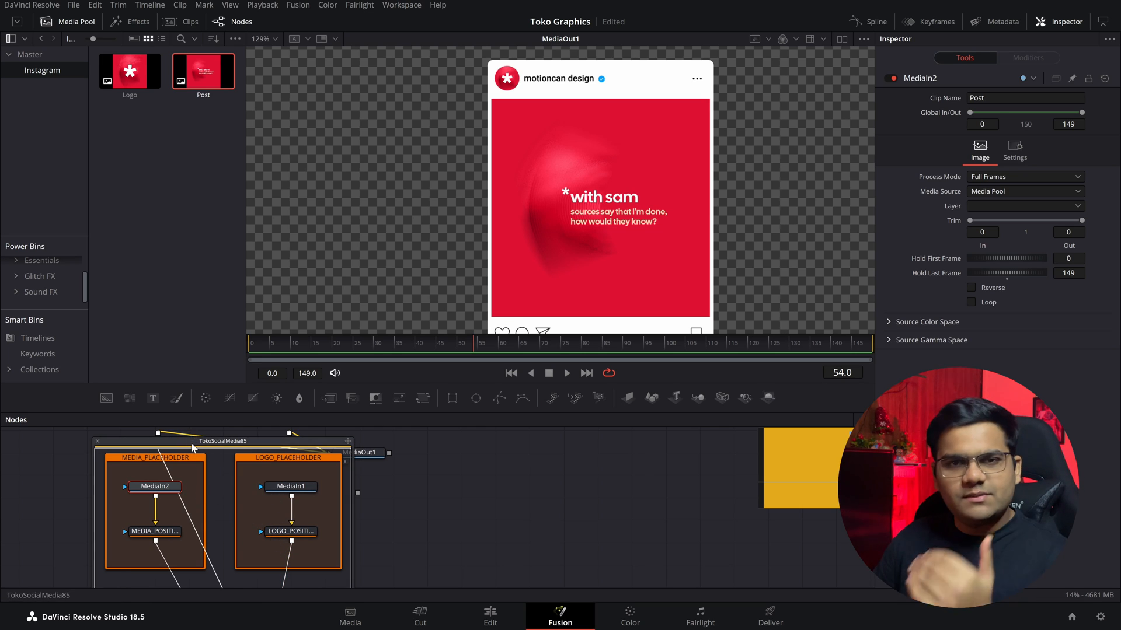
click(154, 531)
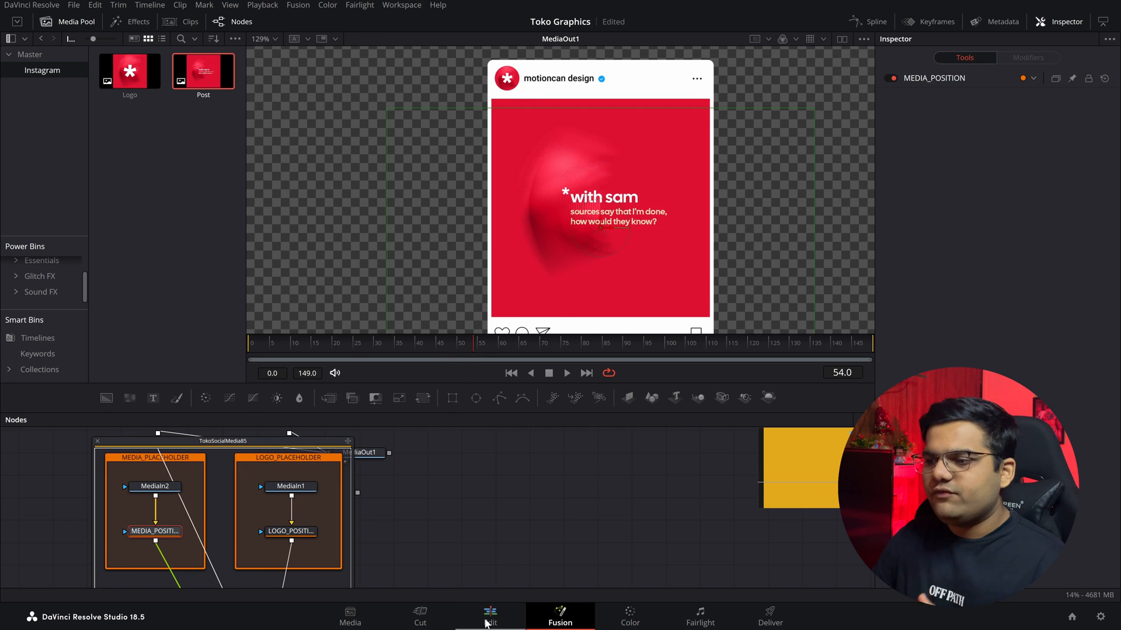
Apply Camera_Transition_19 (Zoom In 2x) to the forest-to-earth cut on Video 1 and preview it.
click(490, 617)
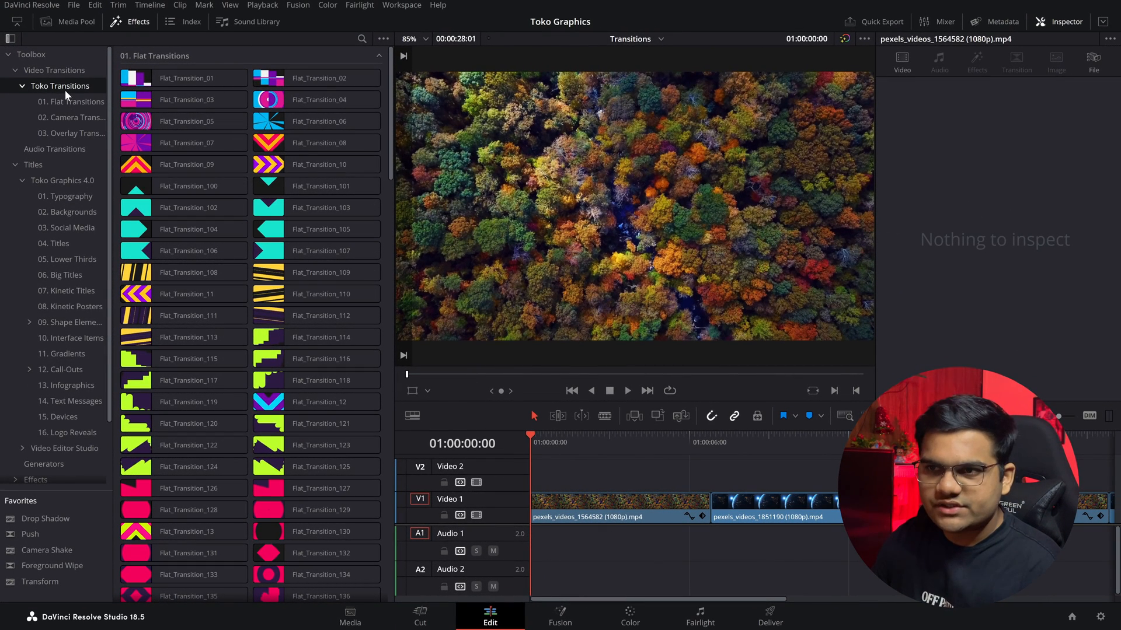
scroll(down, 3)
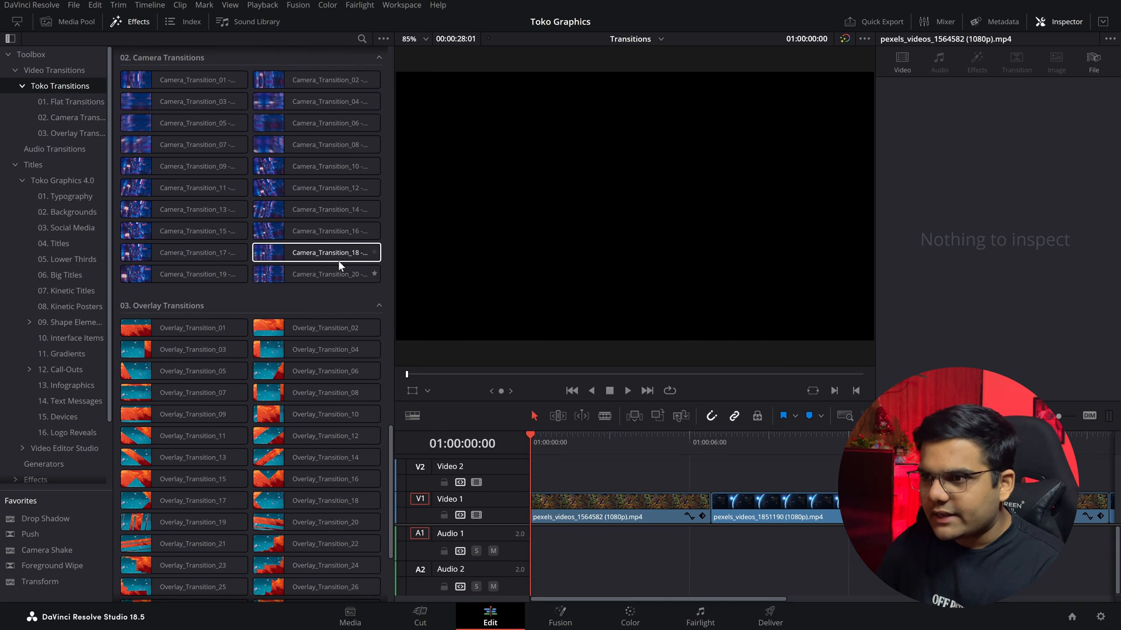
click(183, 274)
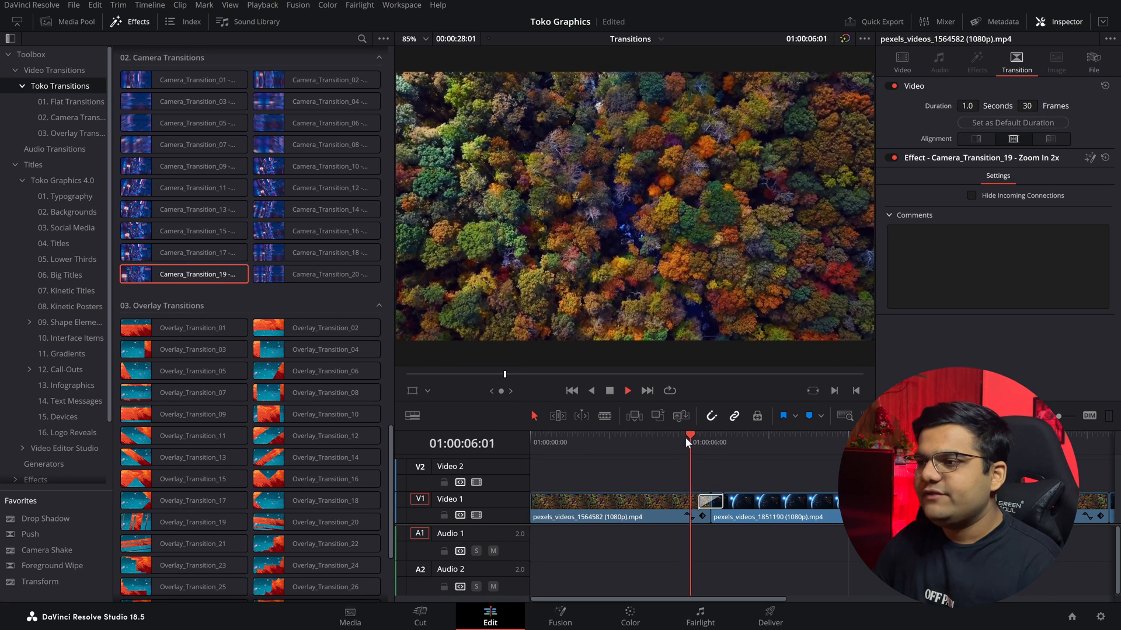
click(67, 22)
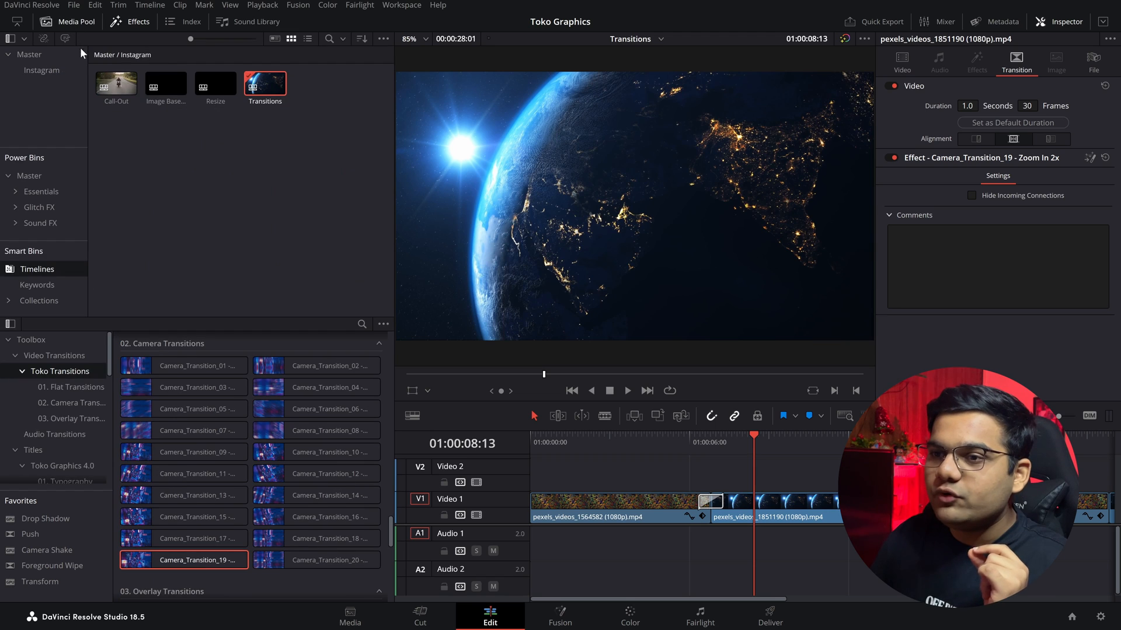
mouse_move(44, 226)
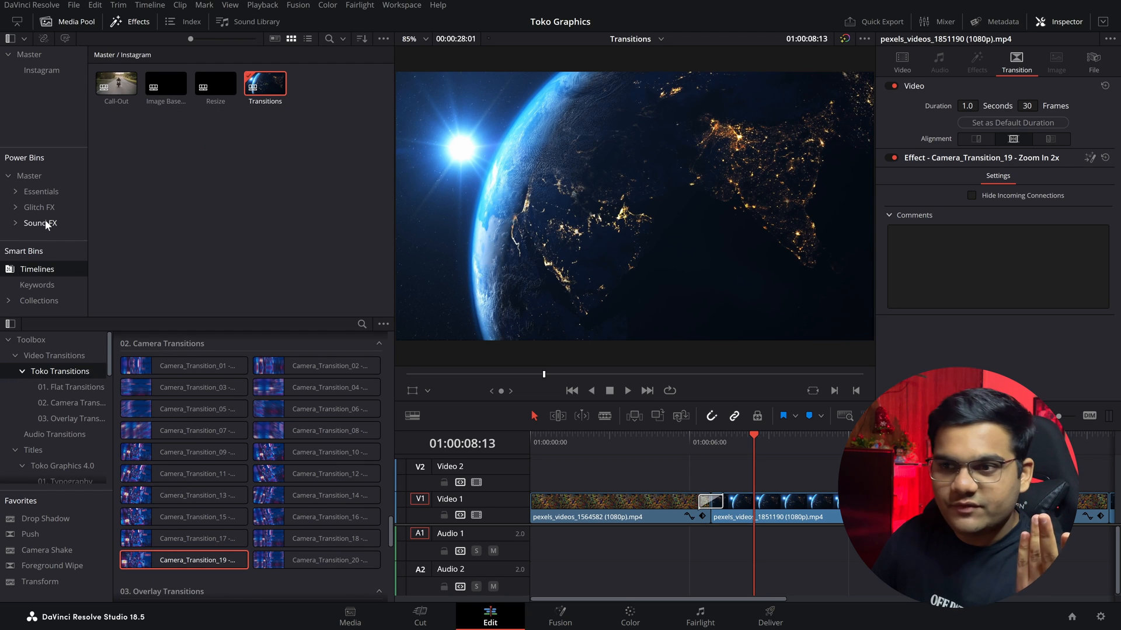
Add the Camera Transition 19 Zoom In 2x whoosh from Sound FX onto Audio 1 under the transition.
click(39, 223)
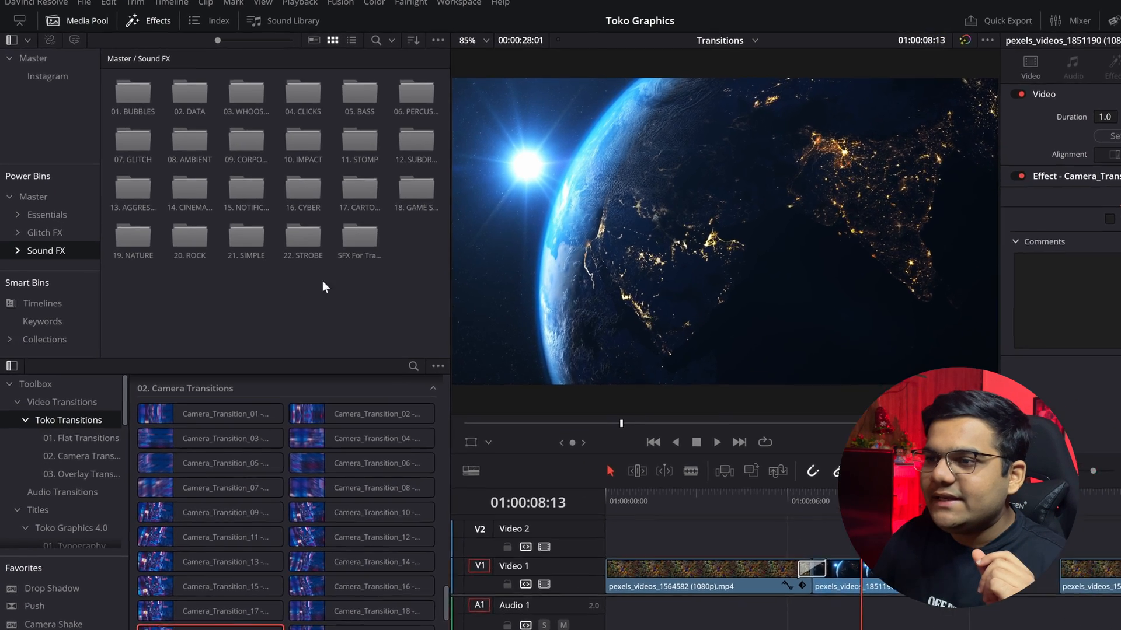
double_click(360, 239)
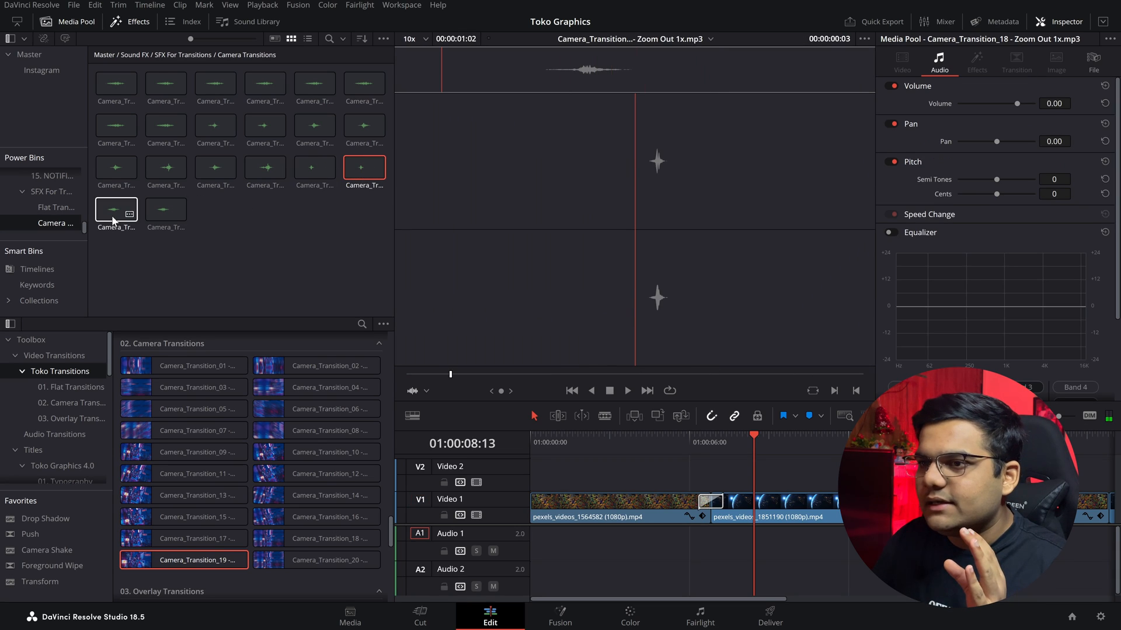
click(116, 209)
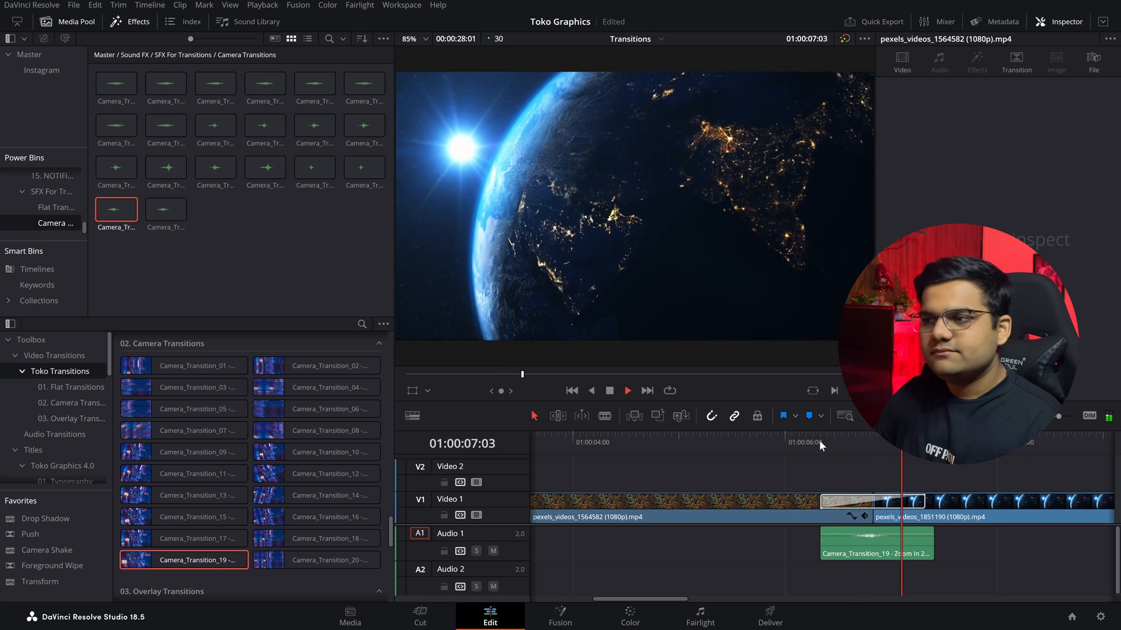
click(863, 443)
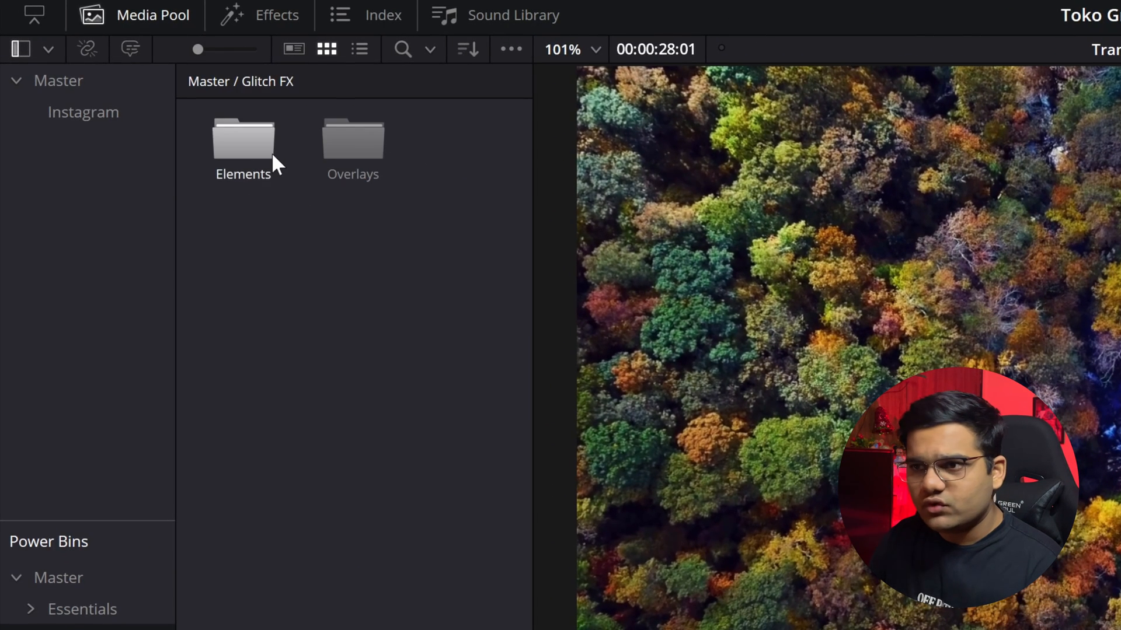
Place Glitch_Element_Colorful_06 on Video 2 over the cut, with its audio on Audio 2.
double_click(243, 140)
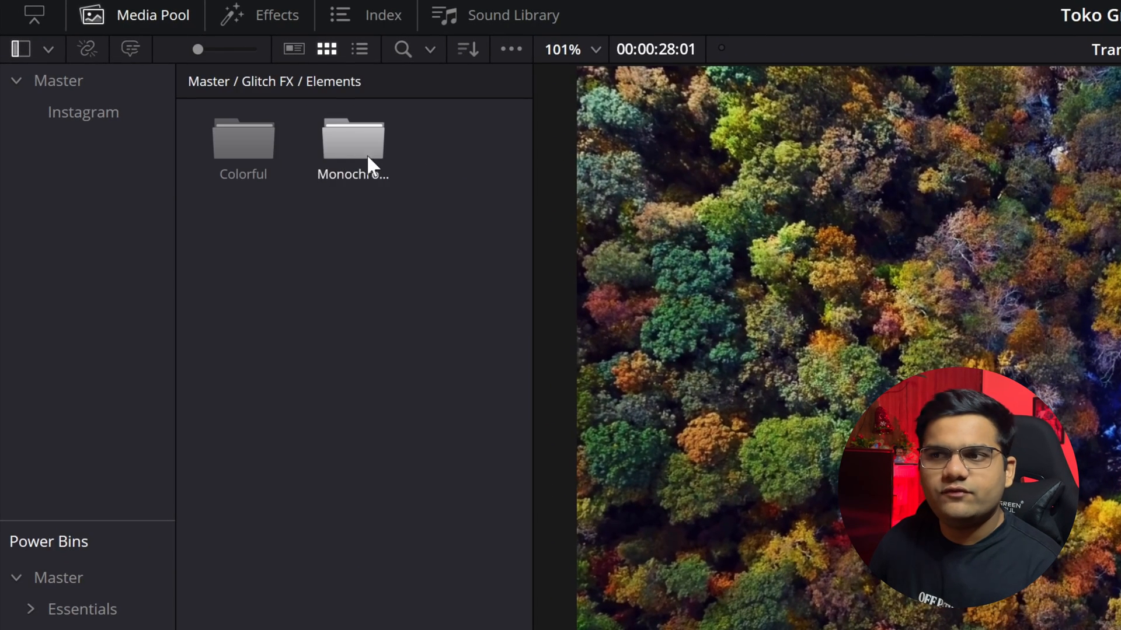
mouse_move(214, 262)
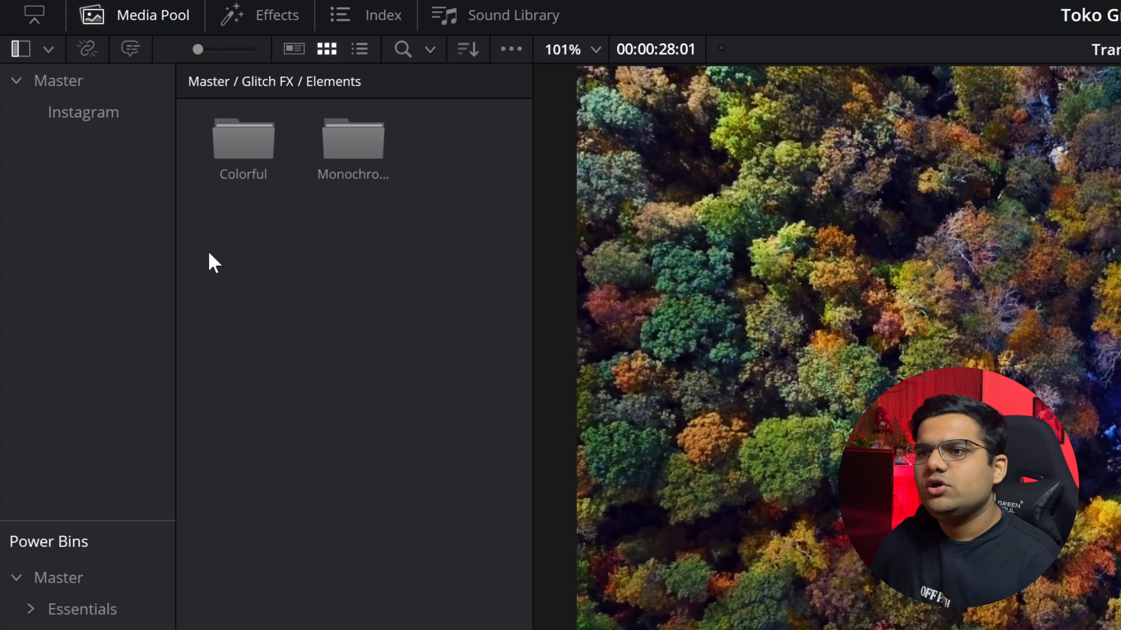
double_click(243, 139)
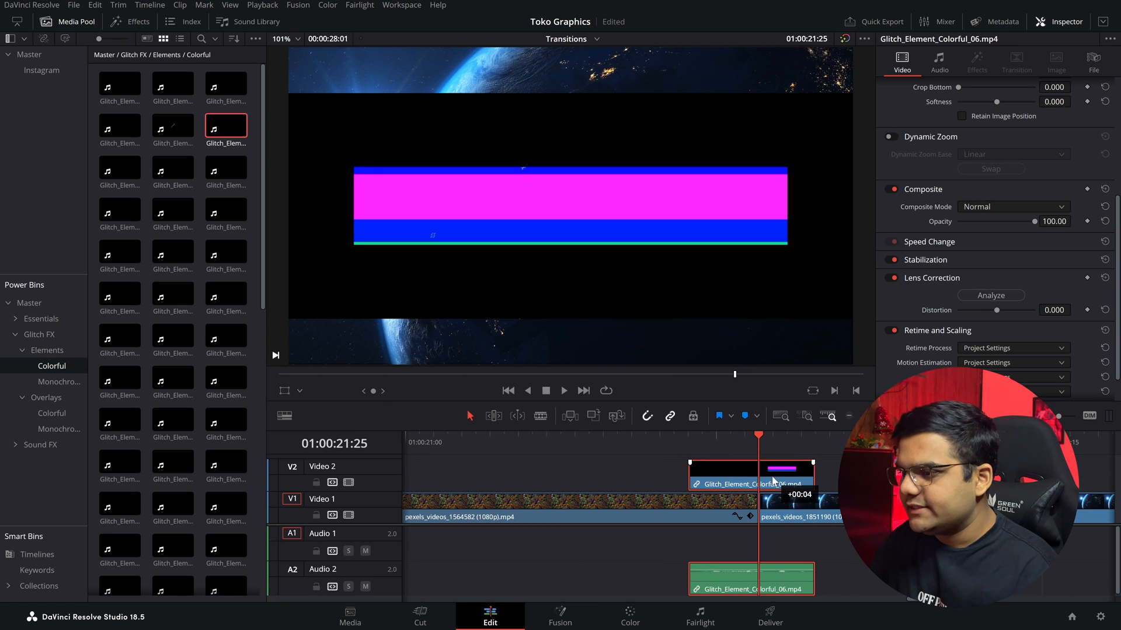
click(563, 390)
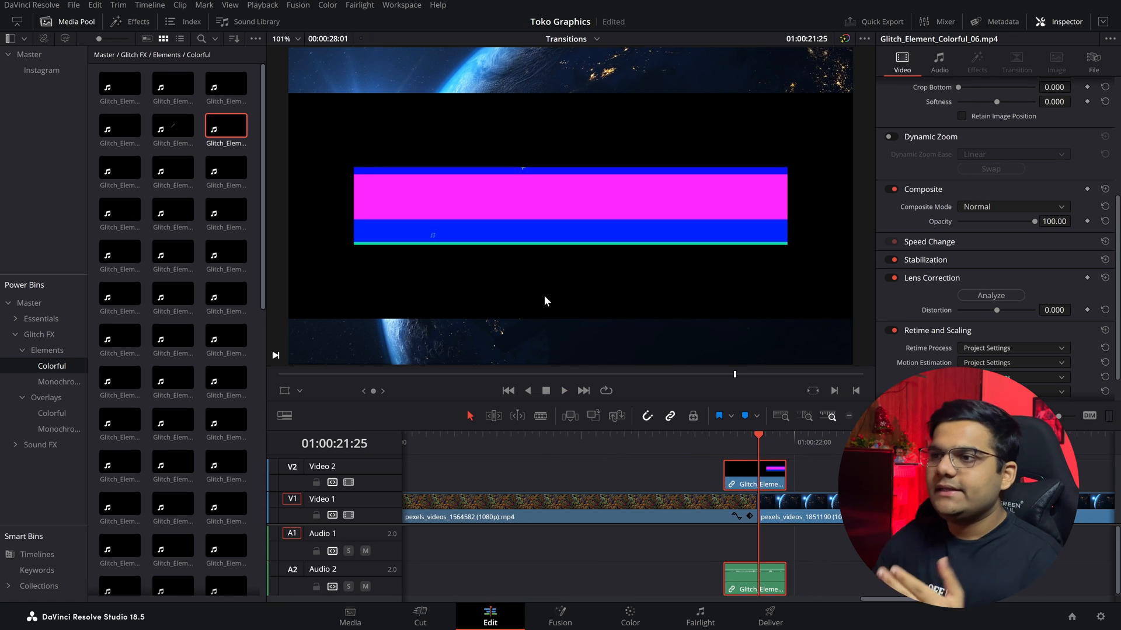
mouse_move(537, 320)
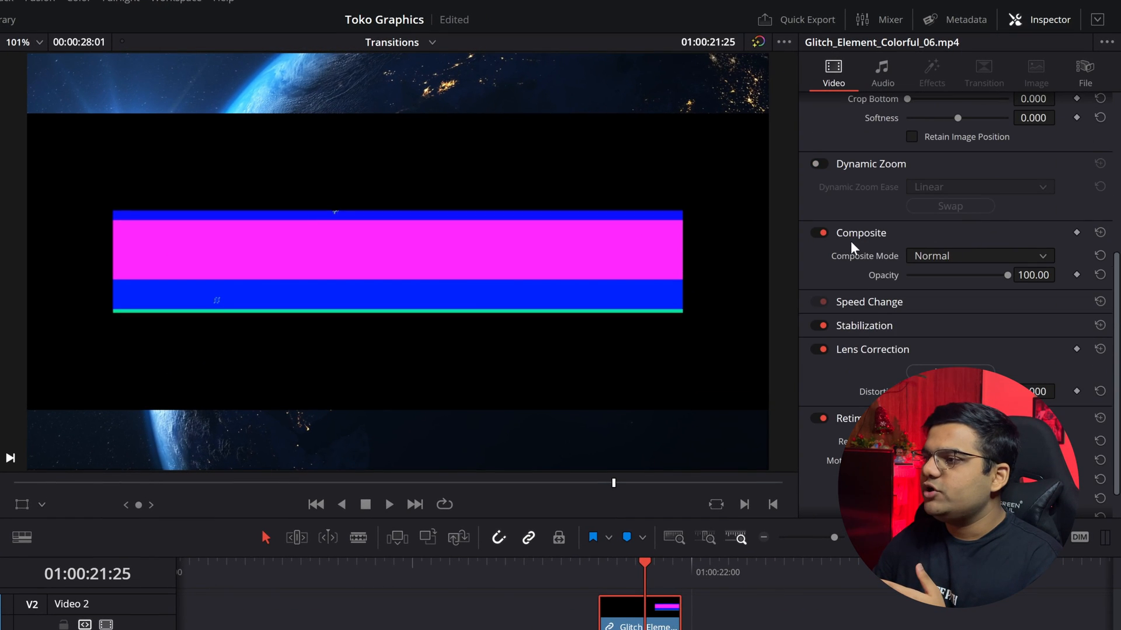
Set the glitch element's Composite Mode to Screen to remove its black background.
click(978, 255)
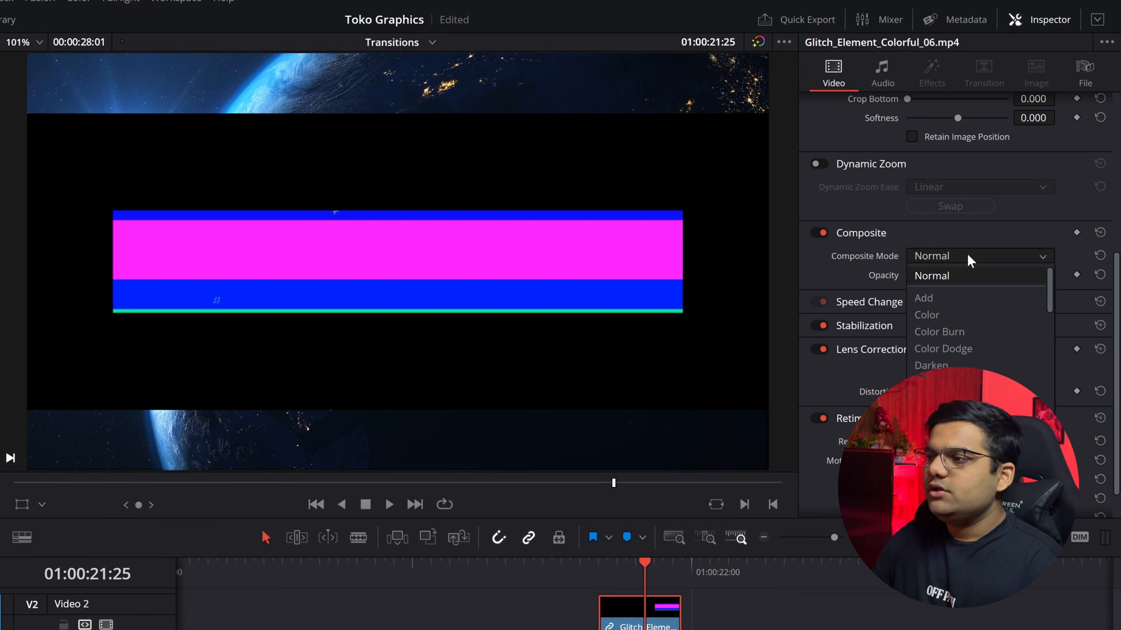
scroll(down, 3)
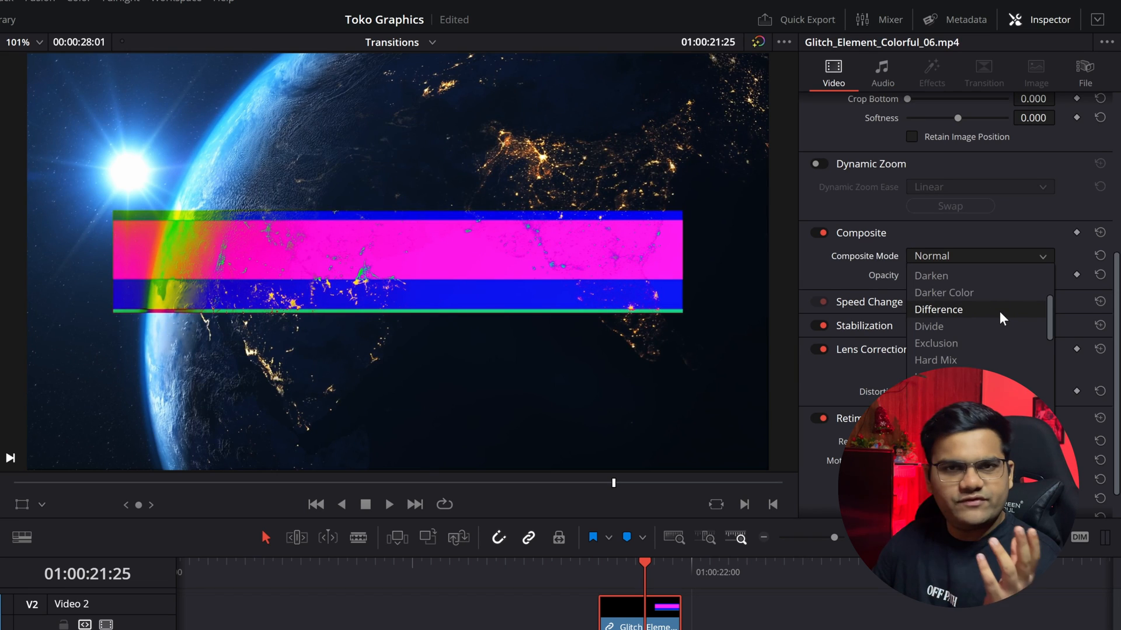
scroll(down, 3)
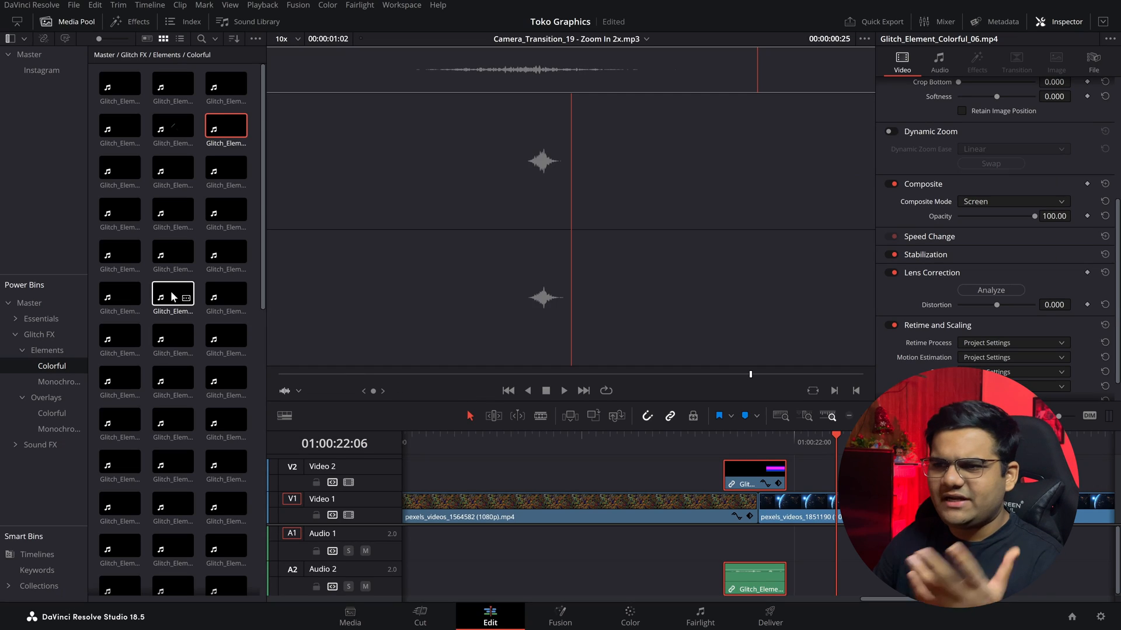
Add Glitch_Element_Colorful_17 later on Video 2 and set its Composite Mode to Screen.
click(172, 293)
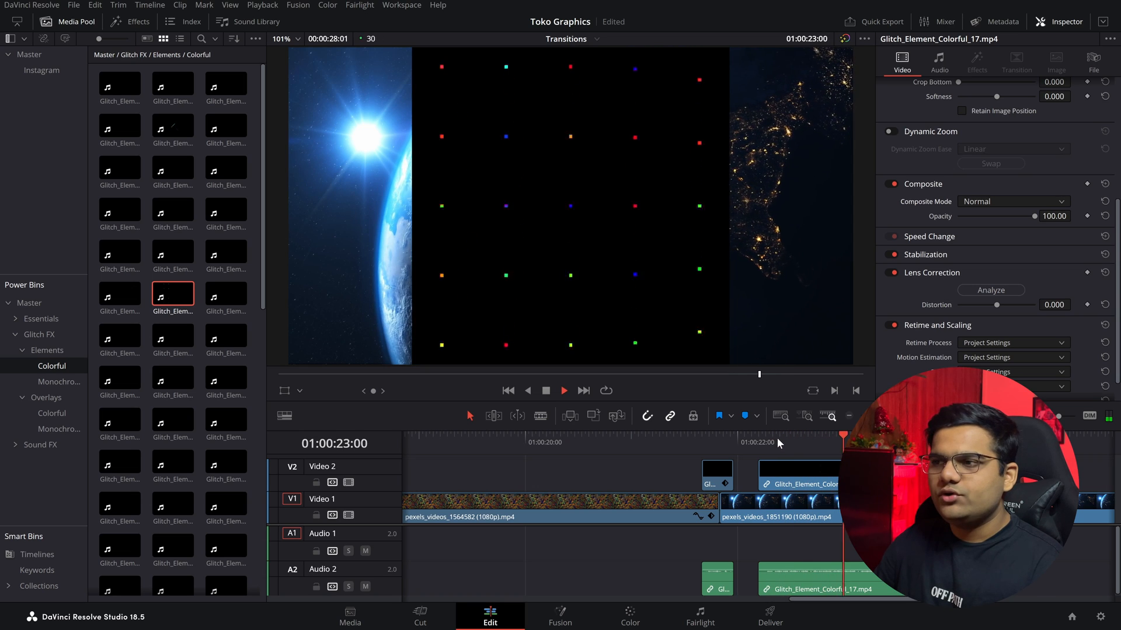
click(1012, 202)
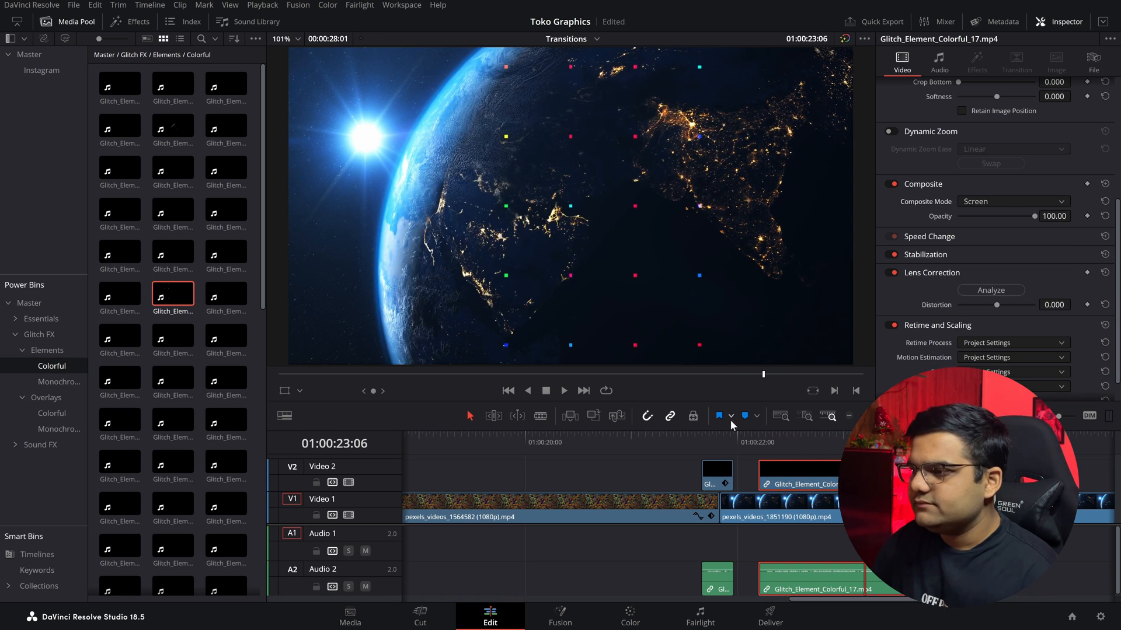
click(563, 391)
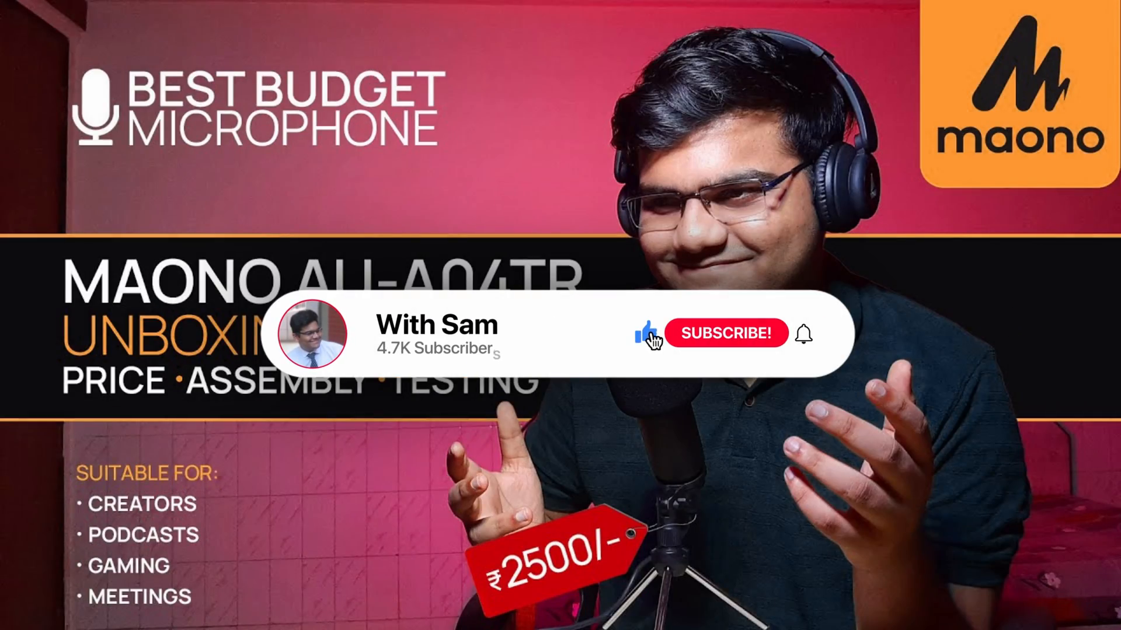
click(726, 333)
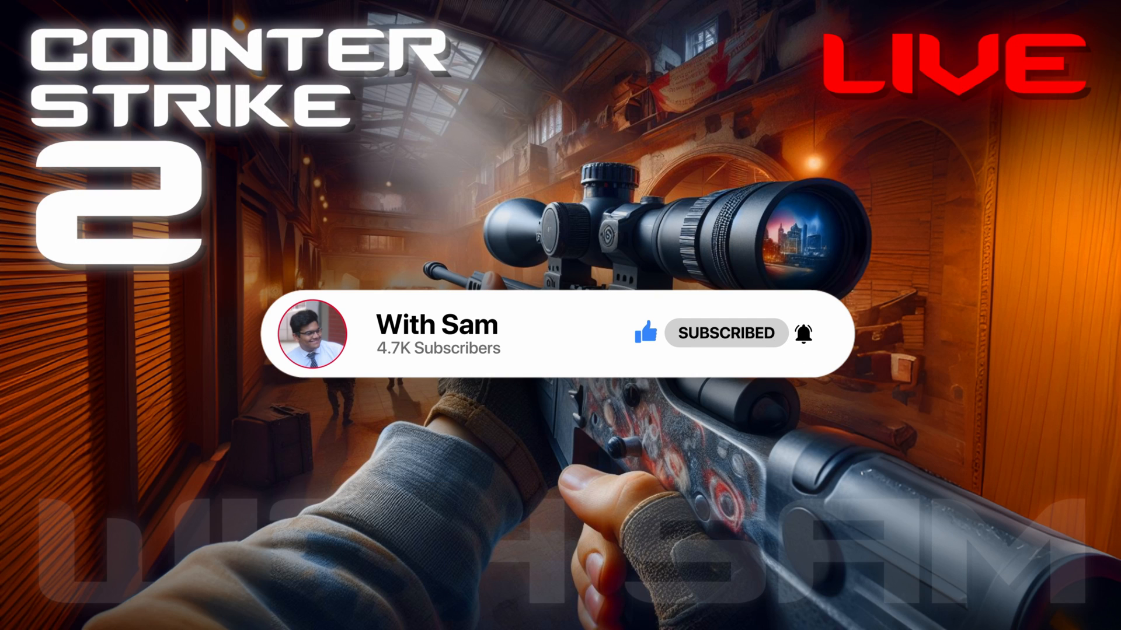